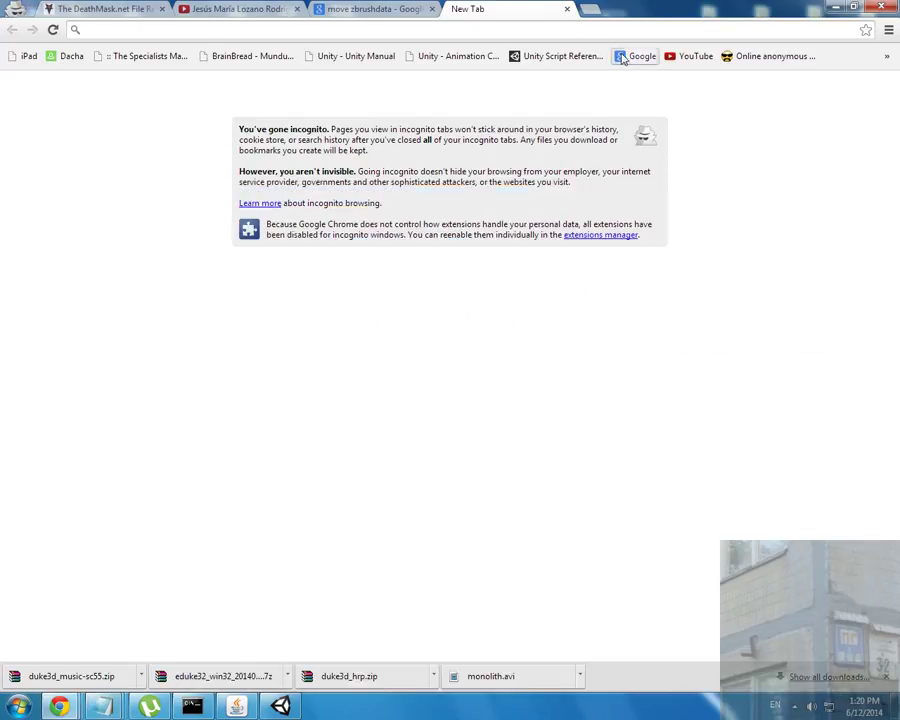
- Search Google for "android sdk" and open the Android SDK | Android Developers result
click(648, 56)
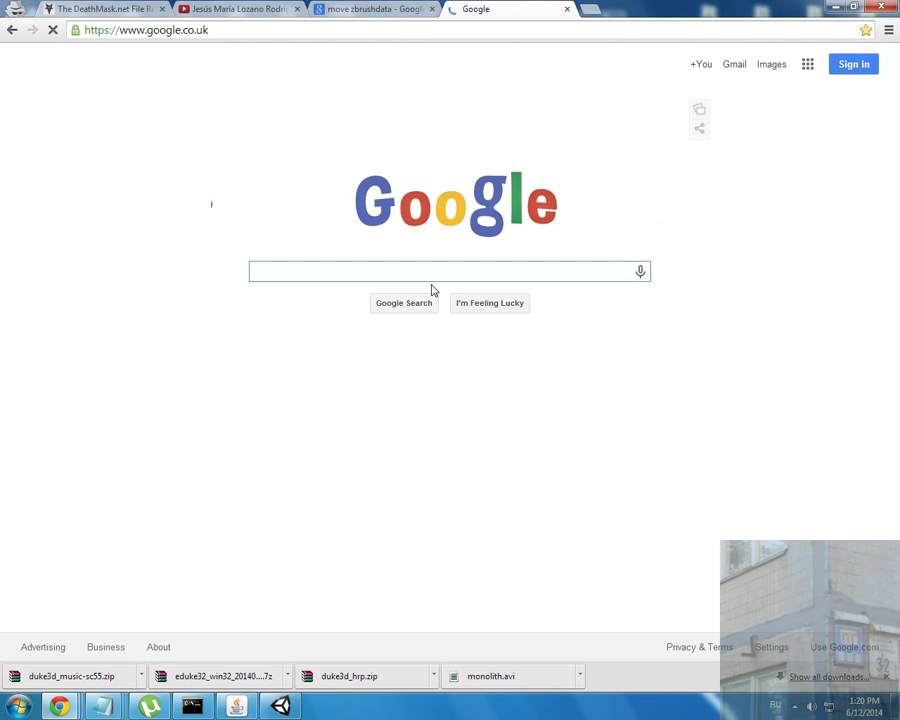
text(фтвкщш)
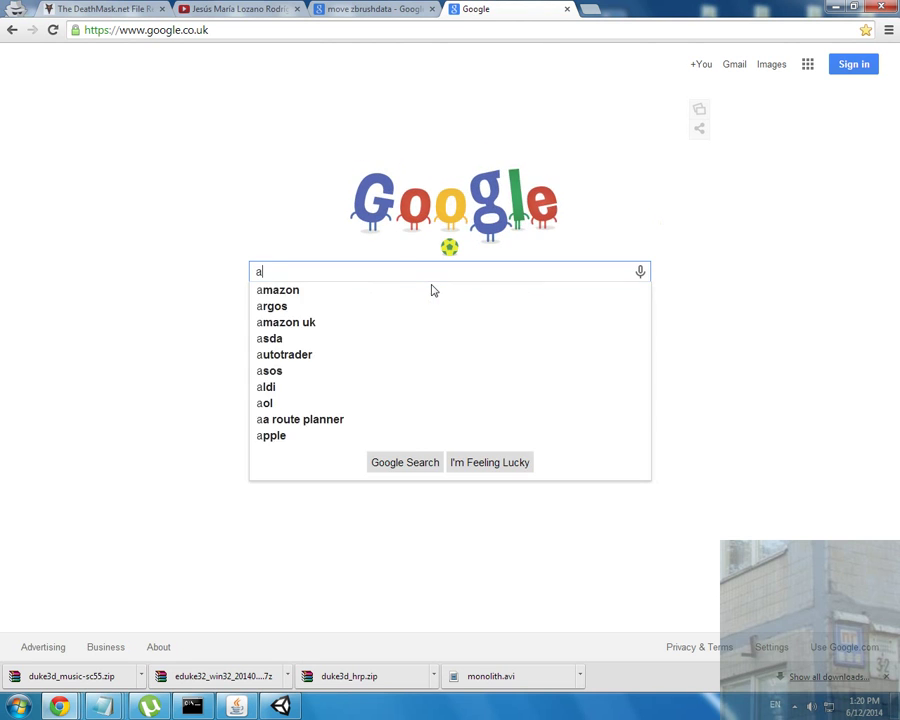
text(ndroid sdk)
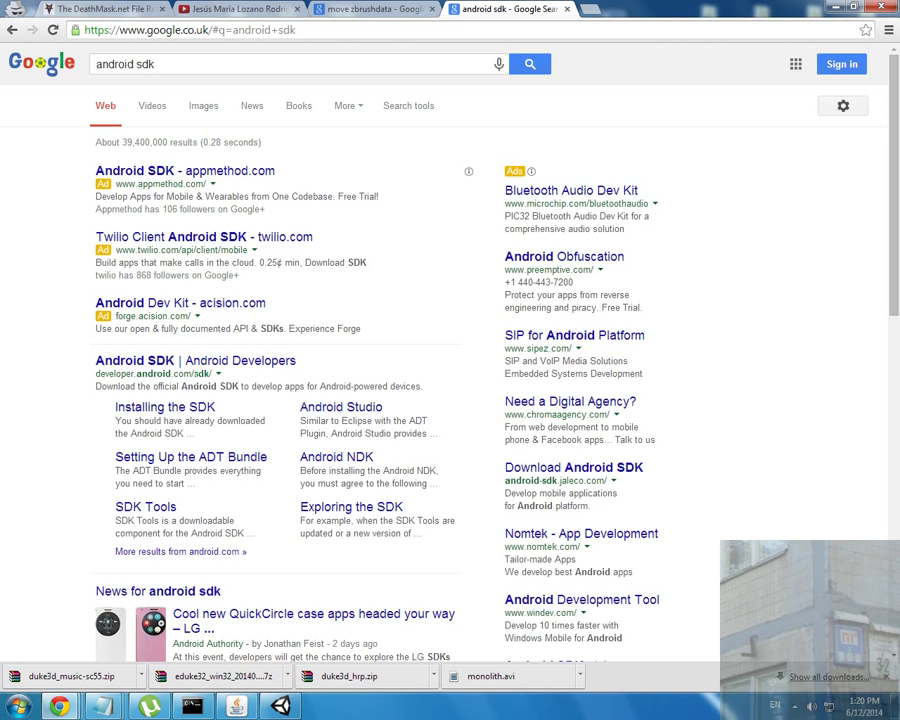
click(176, 360)
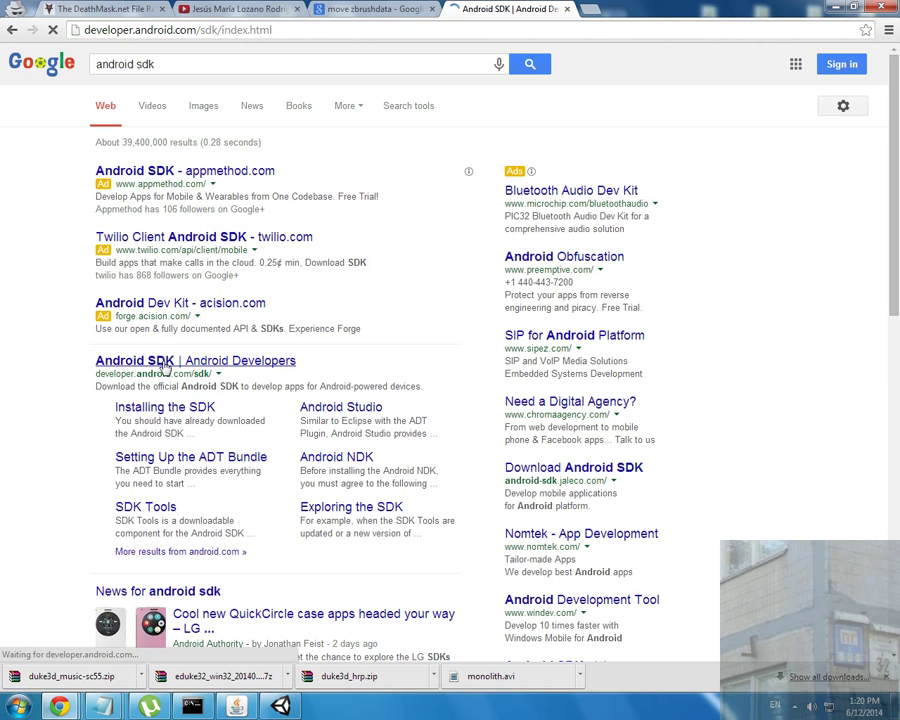
- Expand 'Download for other platforms' and scroll to the SDK Tools Only packages table
click(196, 360)
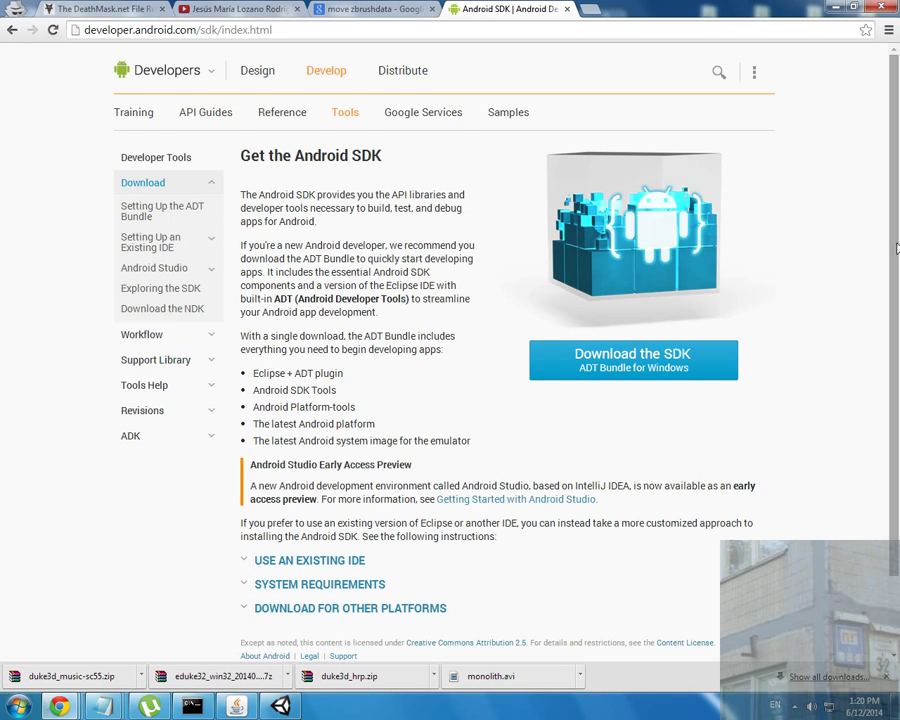
scroll(down, 3)
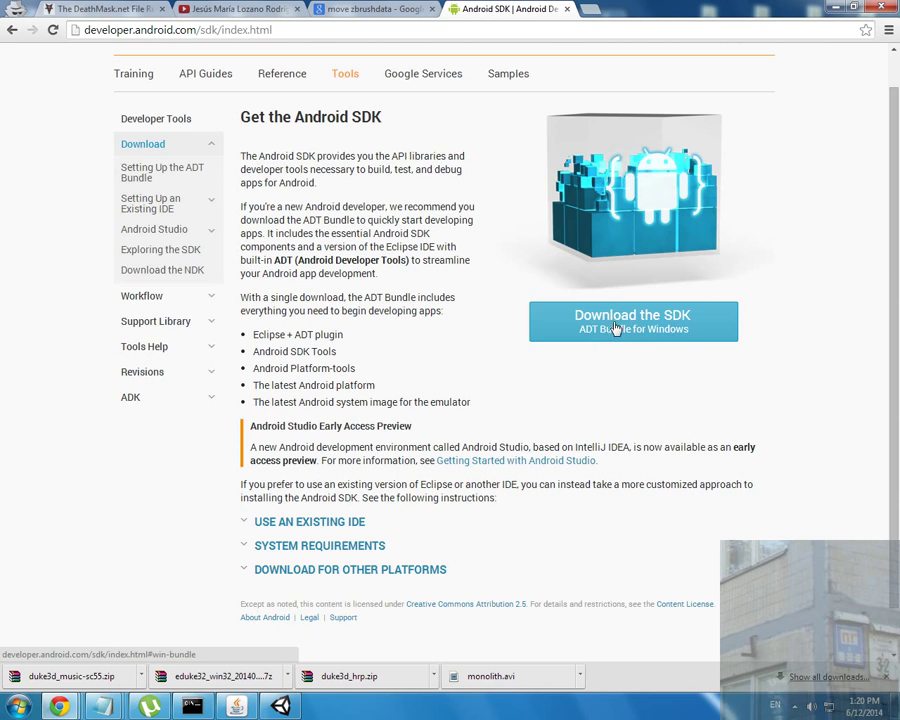
mouse_move(574, 314)
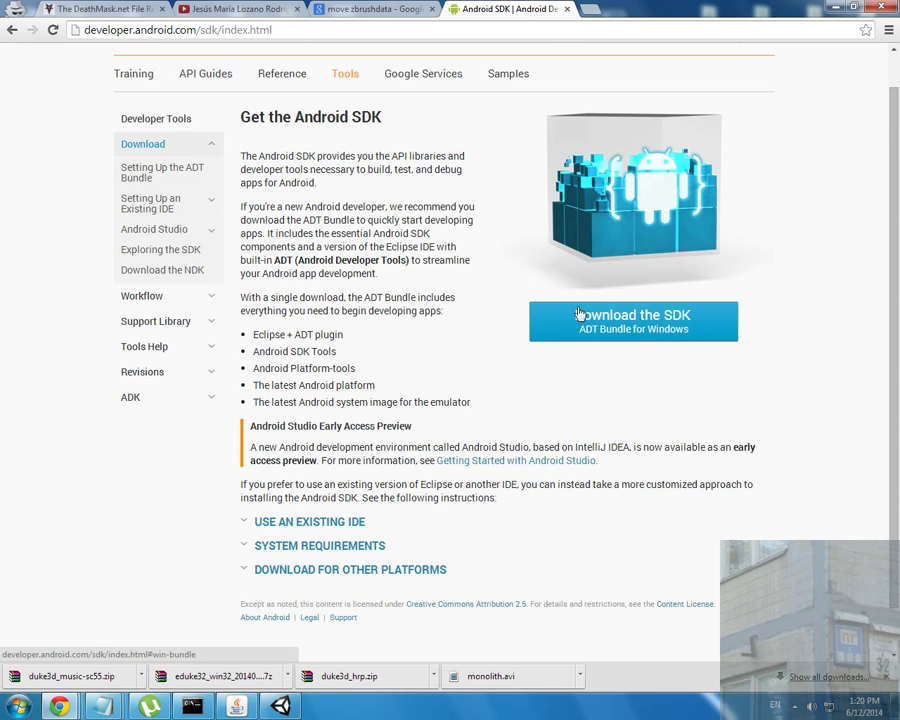
click(348, 568)
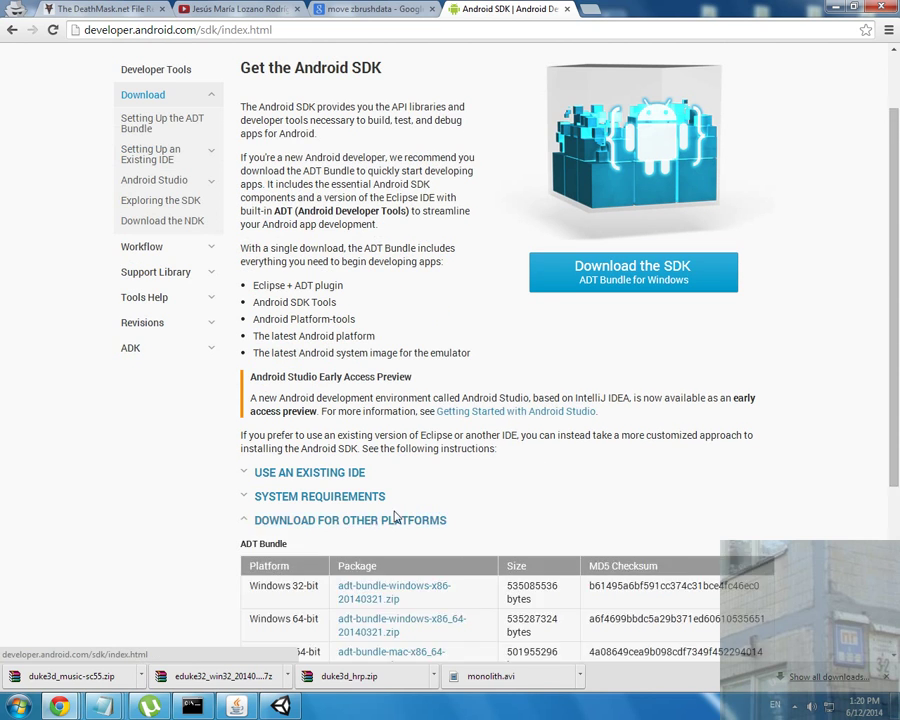
scroll(down, 3)
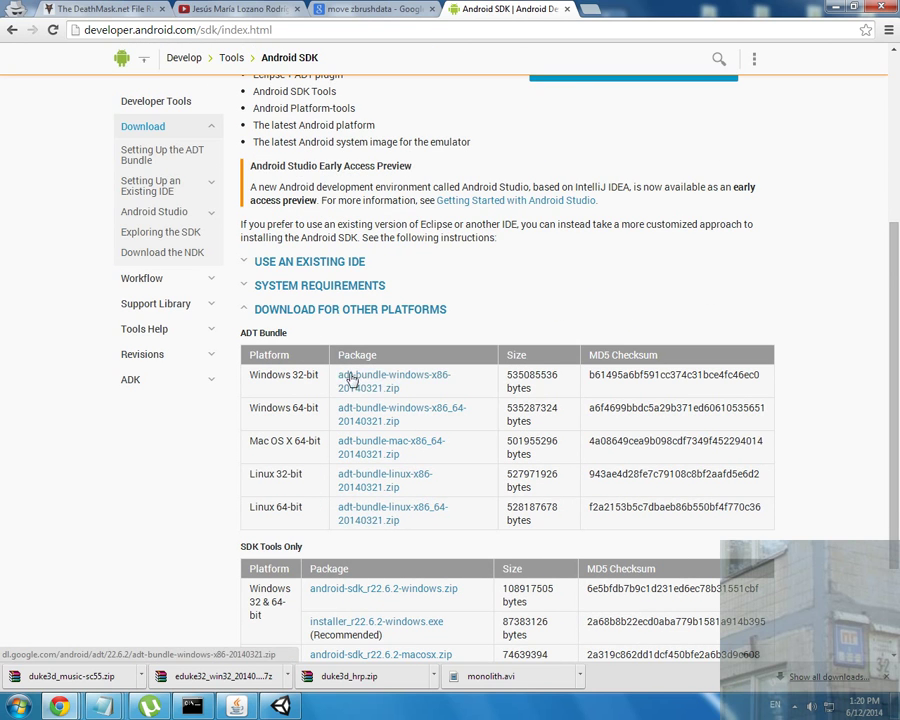
scroll(down, 3)
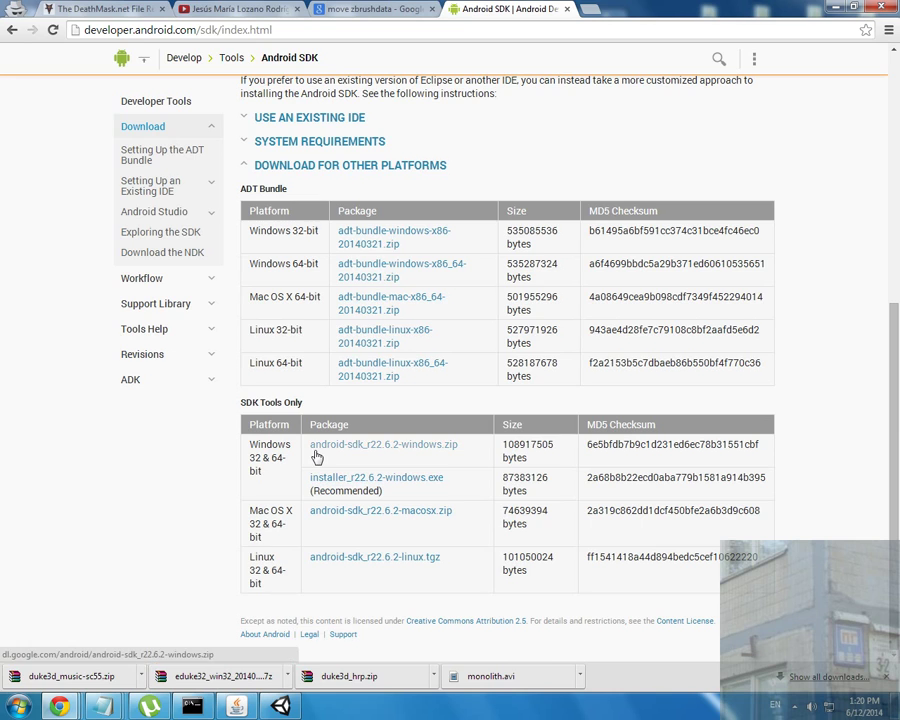
mouse_move(370, 452)
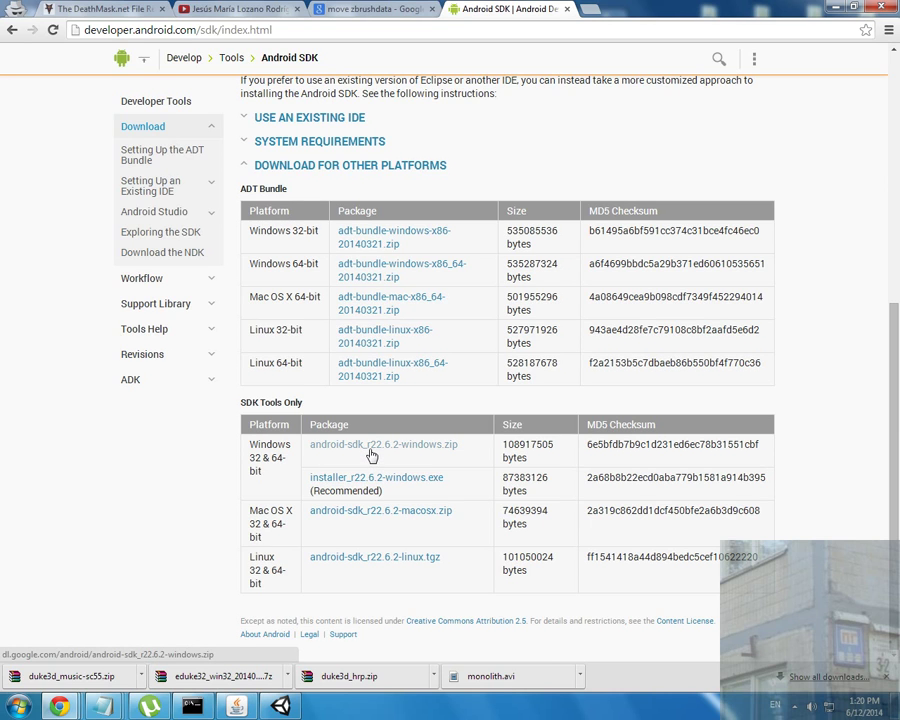
mouse_move(392, 456)
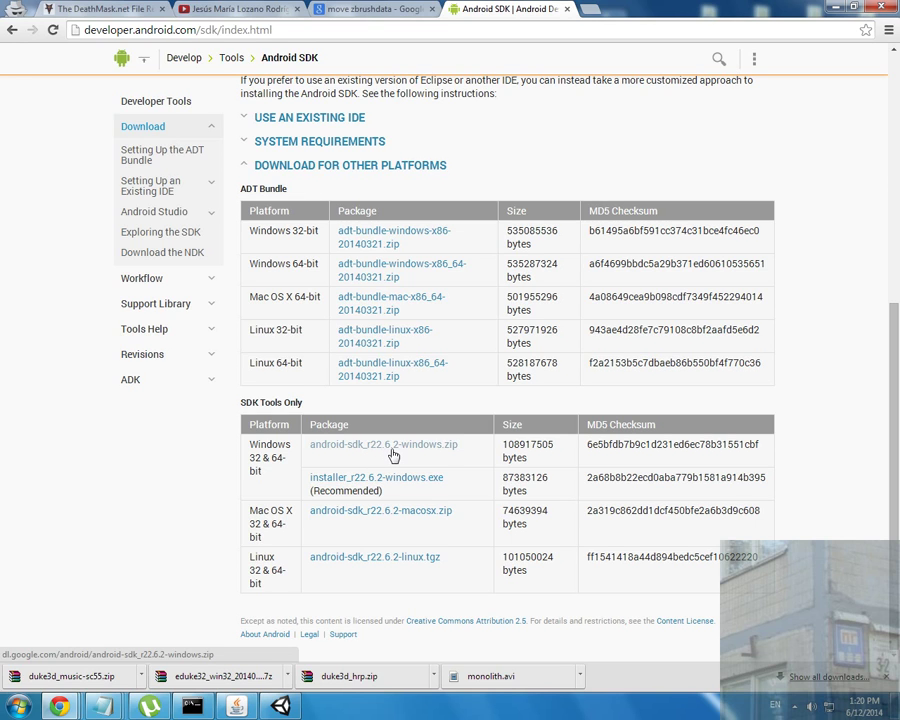
mouse_move(448, 454)
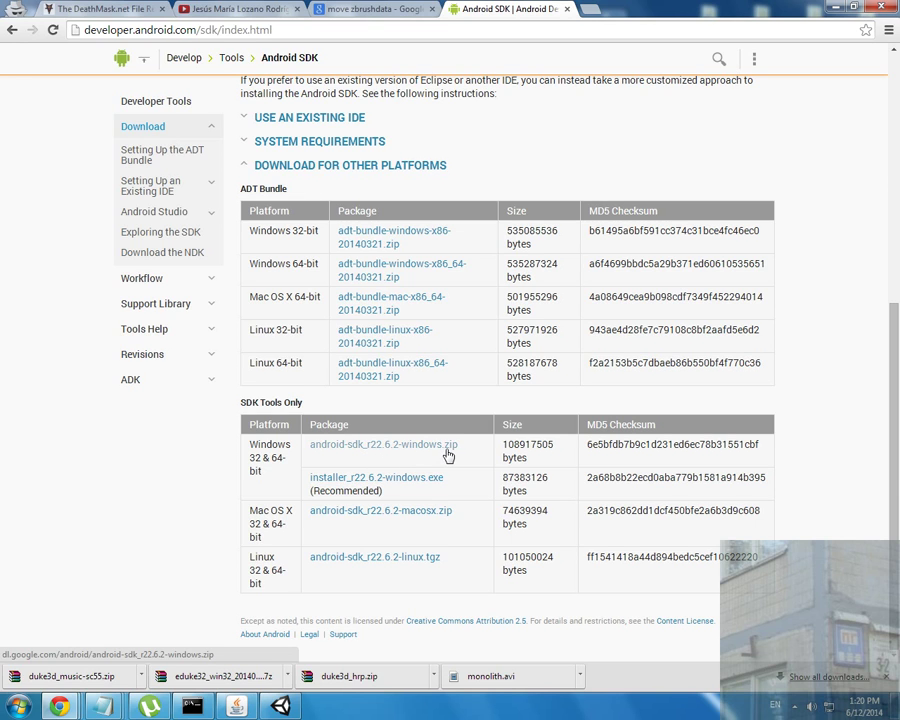
mouse_move(436, 452)
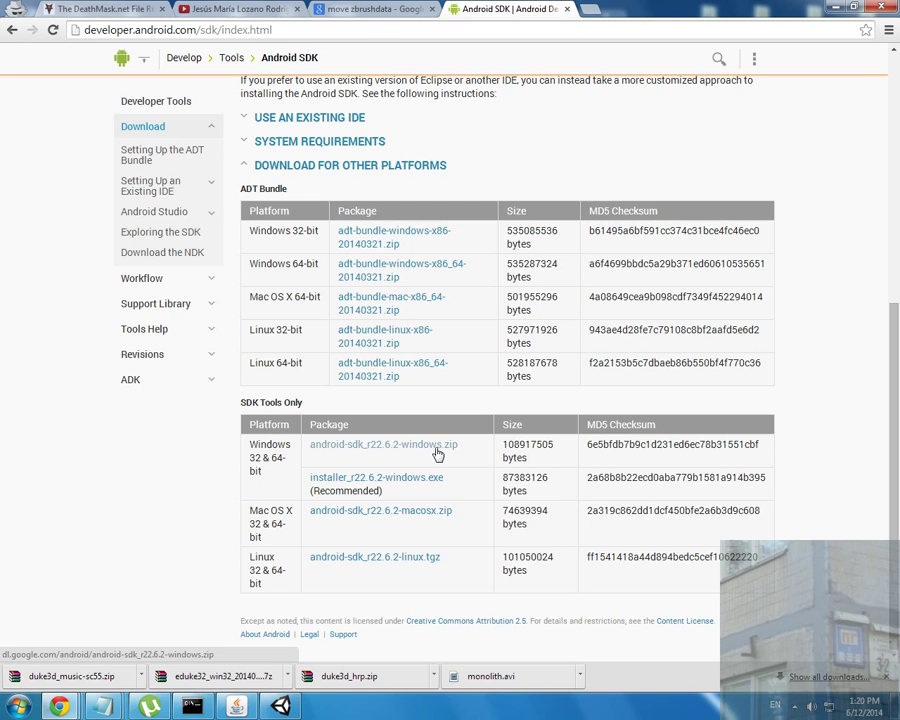
mouse_move(430, 458)
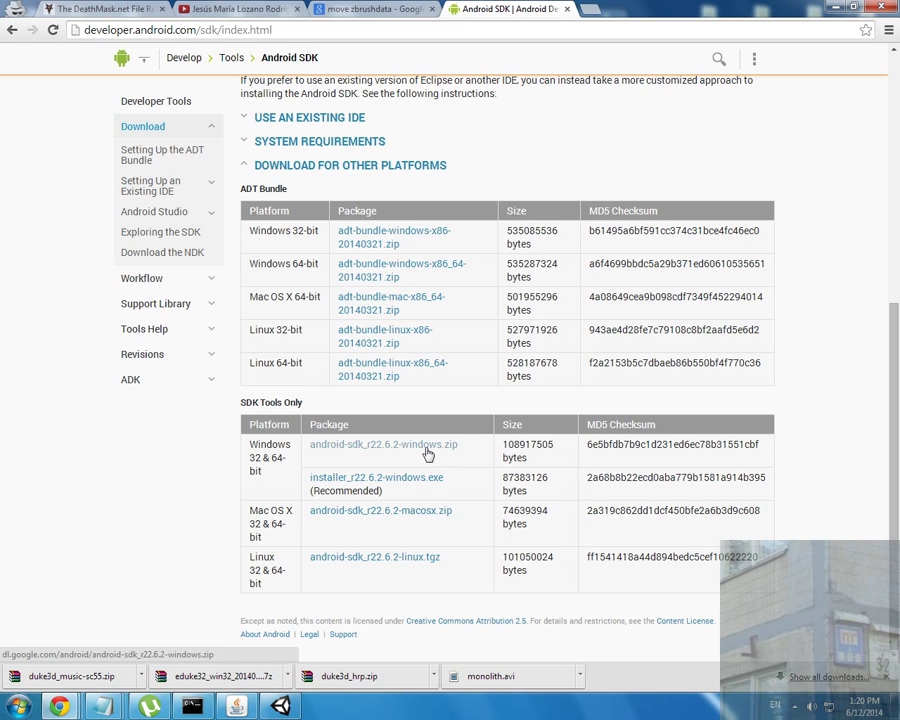
mouse_move(484, 462)
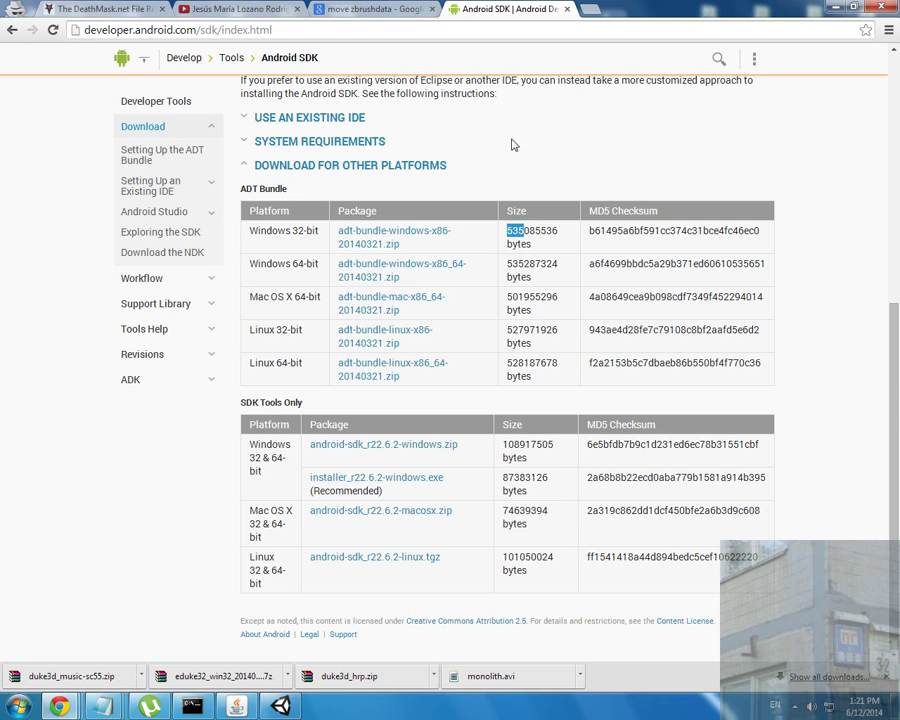
mouse_move(426, 458)
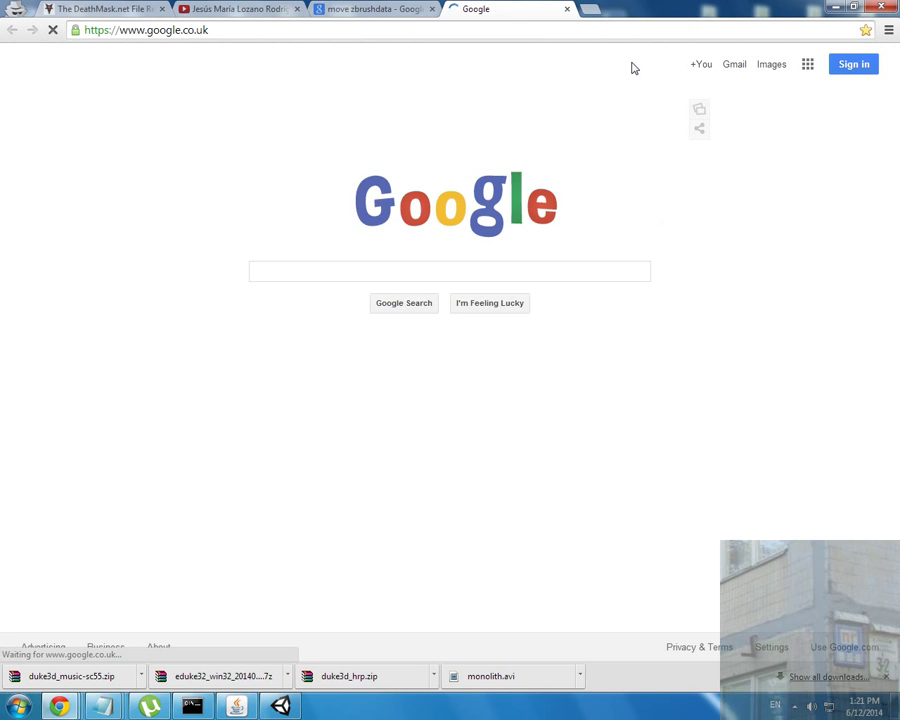
- Search Google for "java sdk" and view the Java EE SDK 6 and JDK 7 Downloads result in a new tab
text(j)
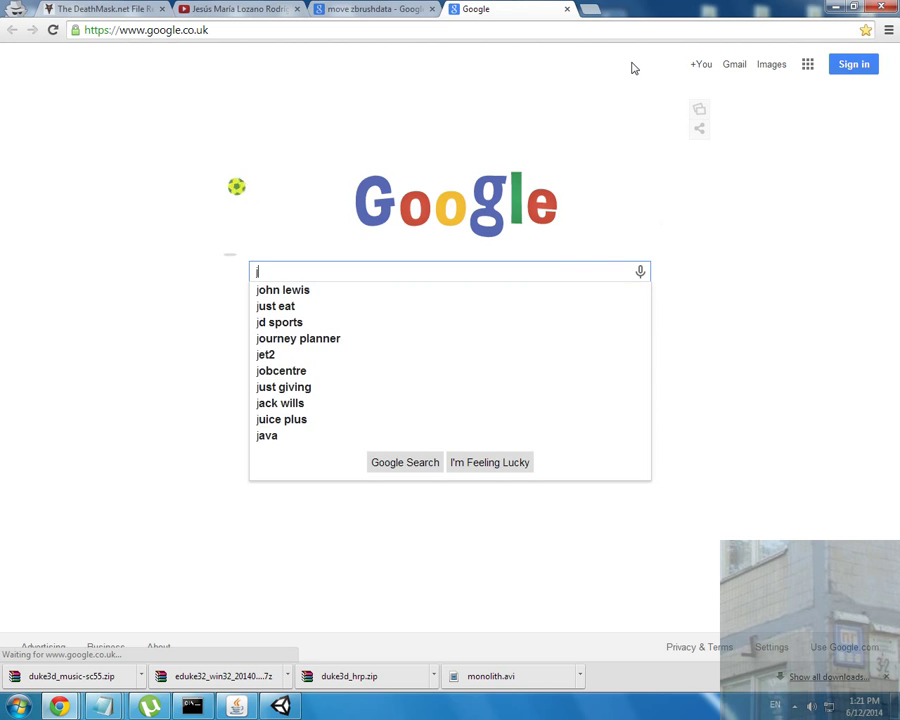
text(java sdk)
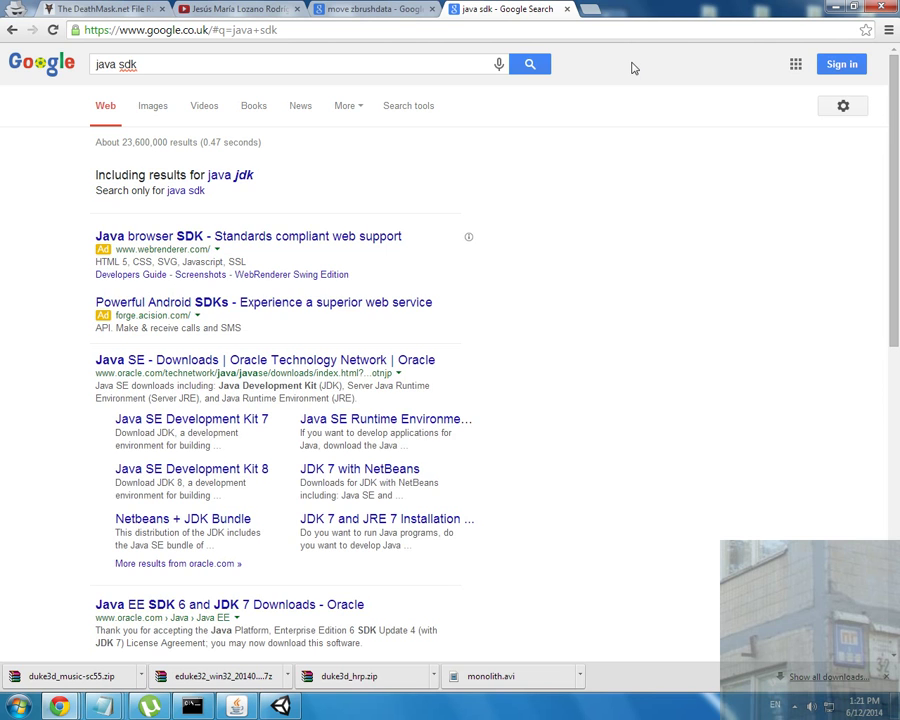
scroll(down, 3)
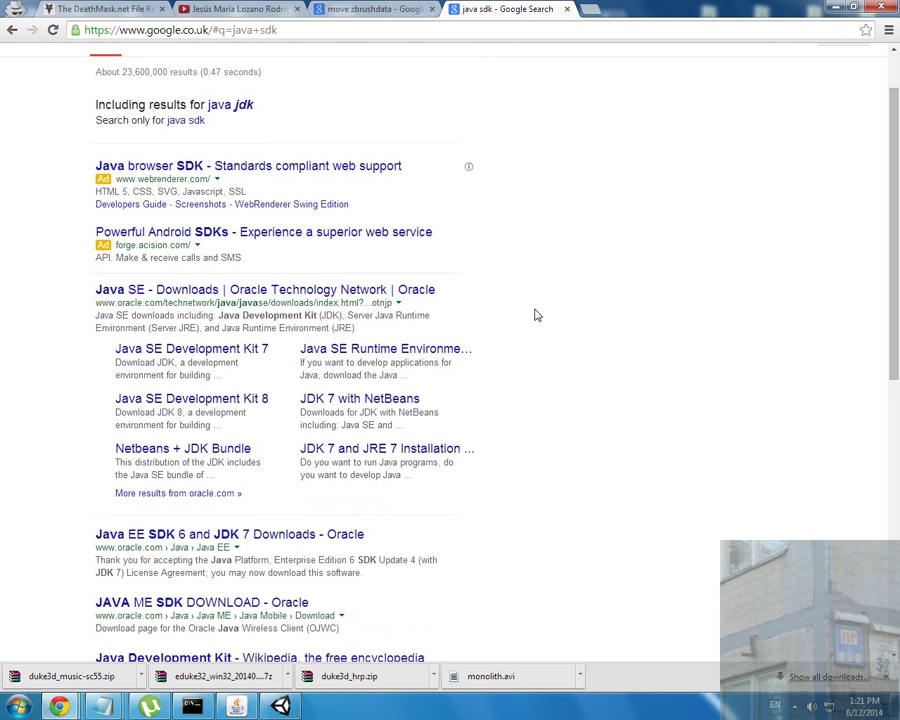
click(208, 534)
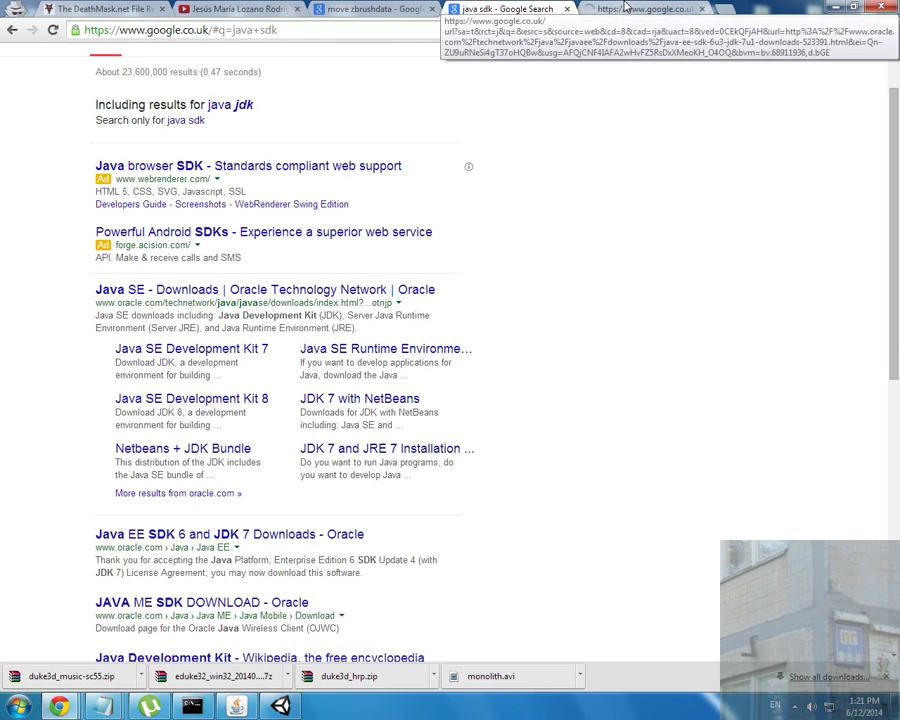
click(192, 398)
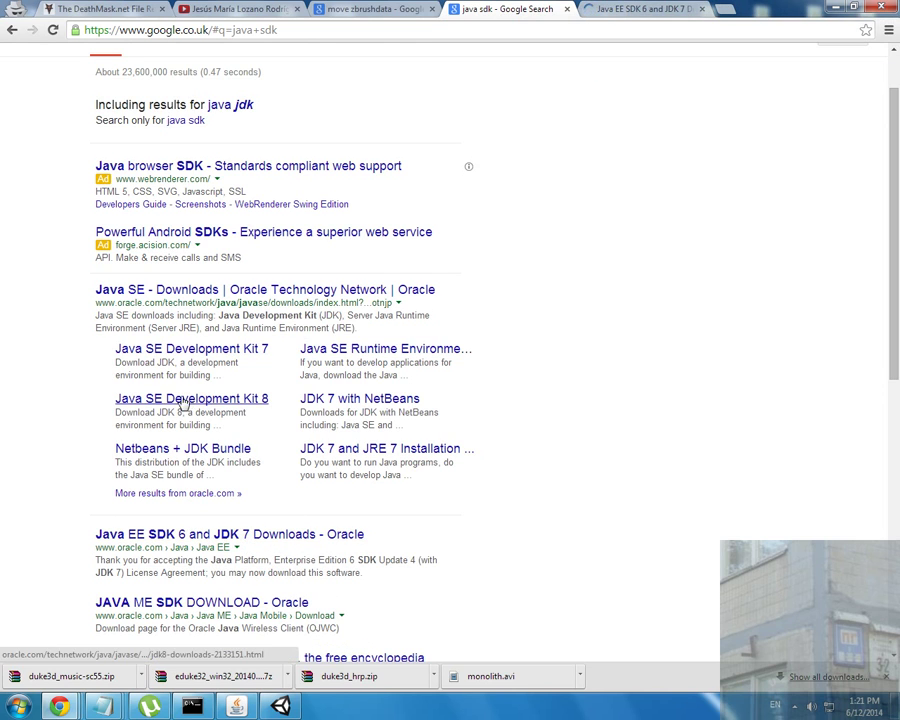
click(660, 12)
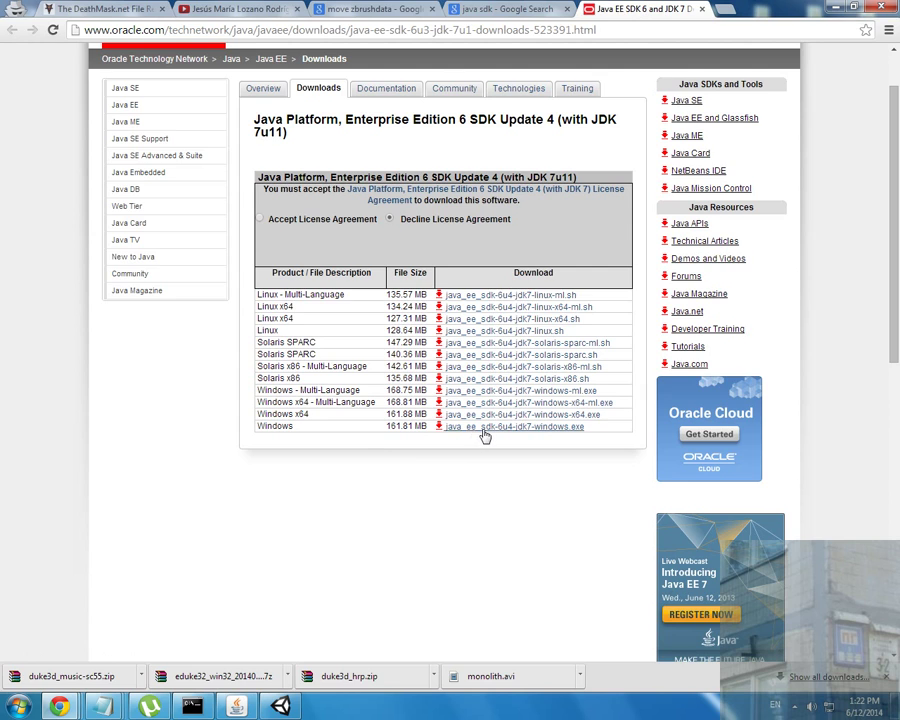
mouse_move(462, 434)
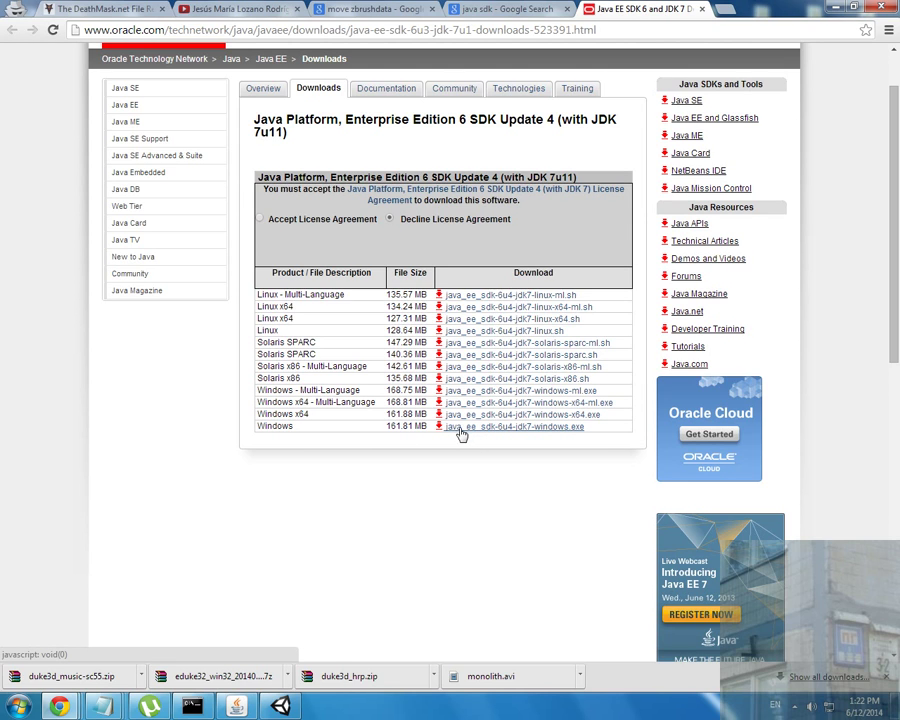
mouse_move(472, 436)
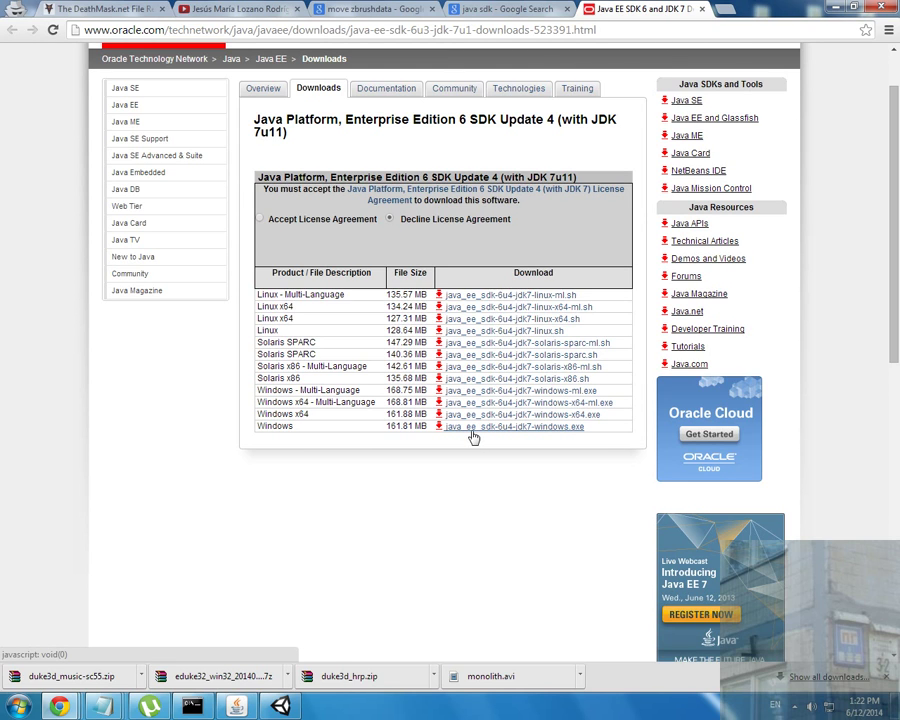
mouse_move(528, 296)
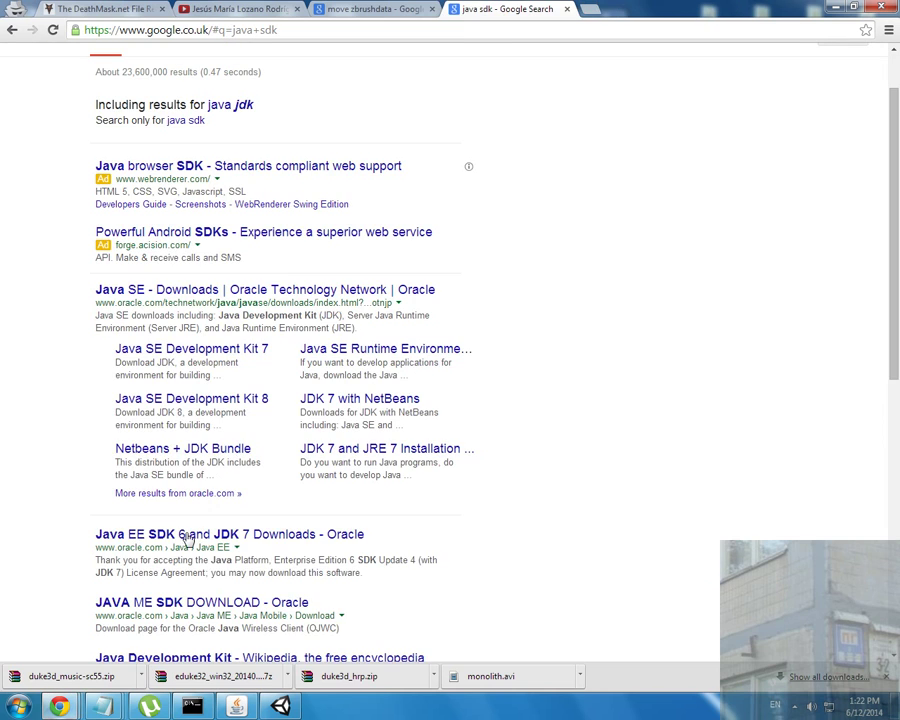
- View the JDK 7 downloads page in a new tab, scroll to its demos, and return to the results
right_click(190, 348)
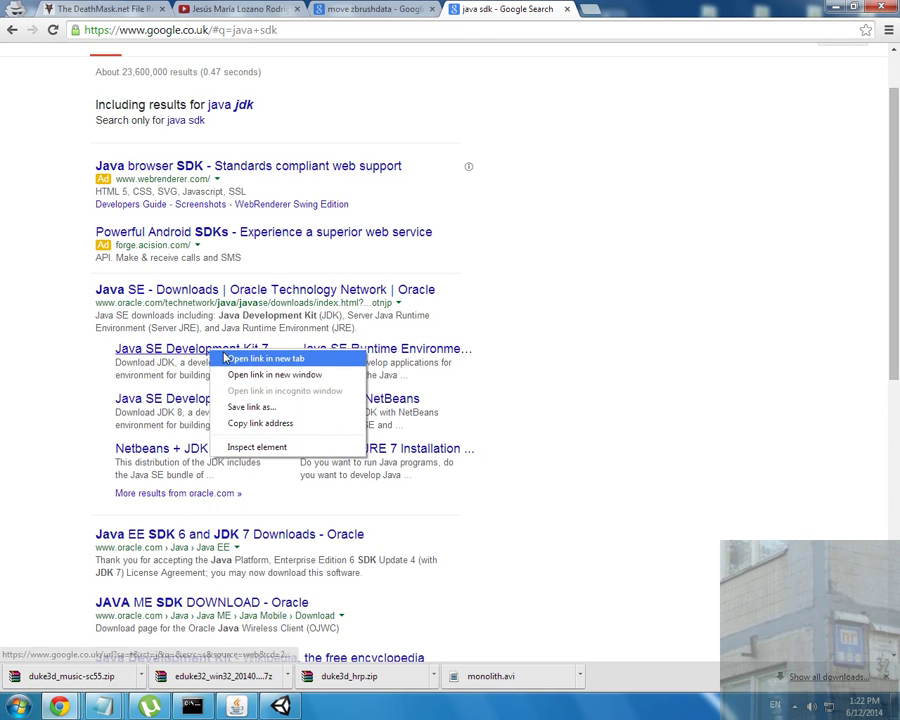
click(262, 358)
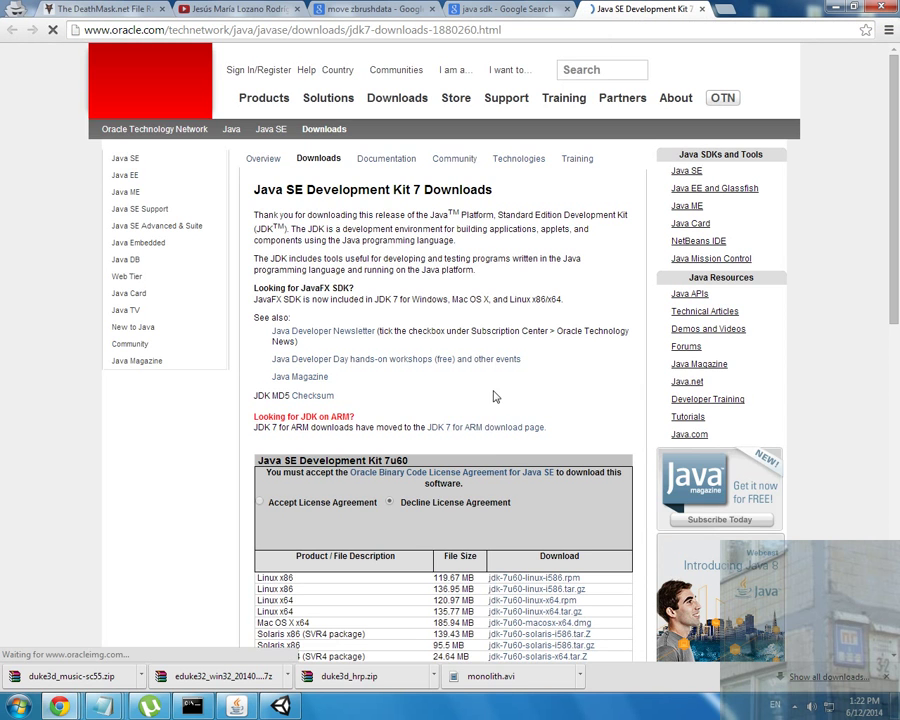
scroll(down, 3)
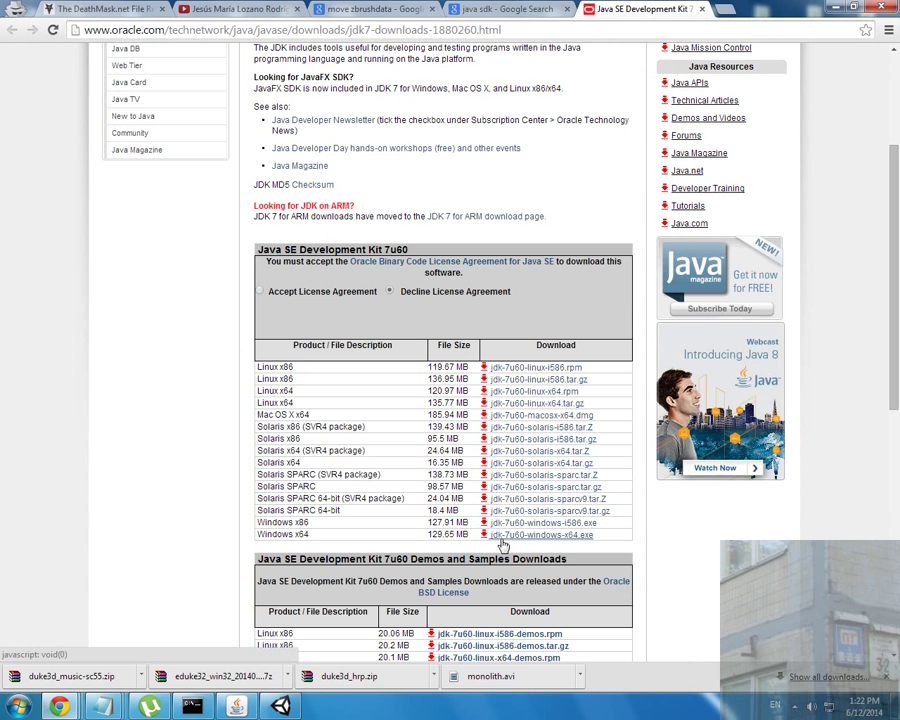
mouse_move(496, 534)
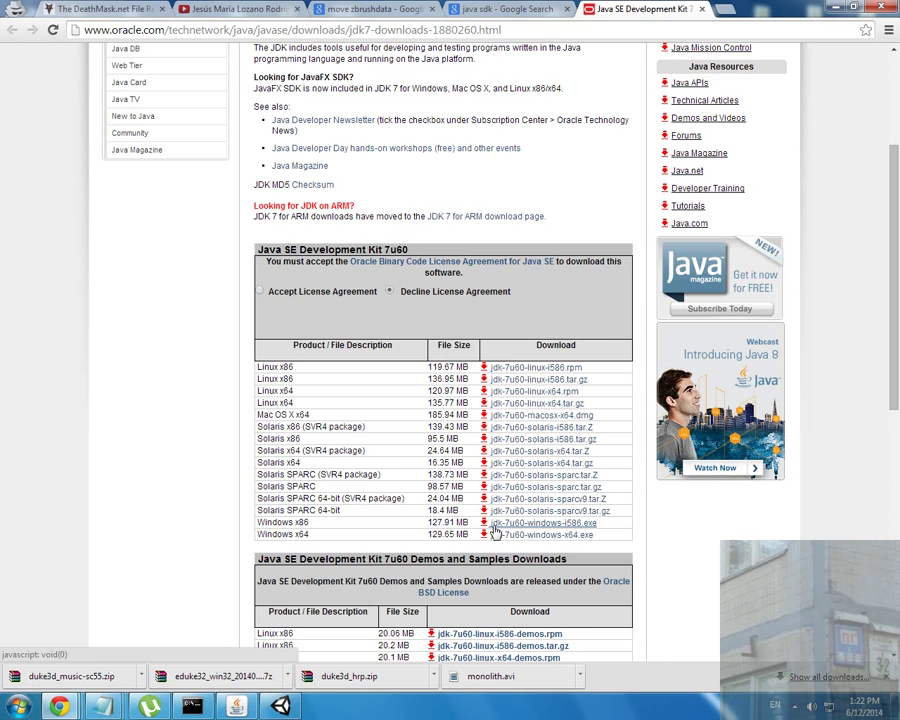
mouse_move(498, 532)
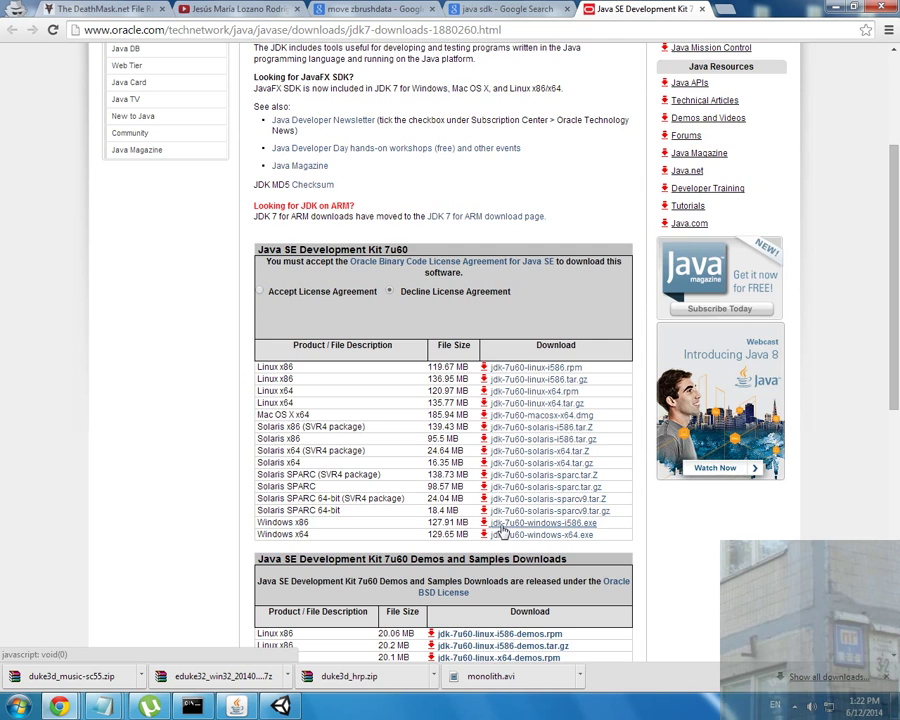
mouse_move(510, 534)
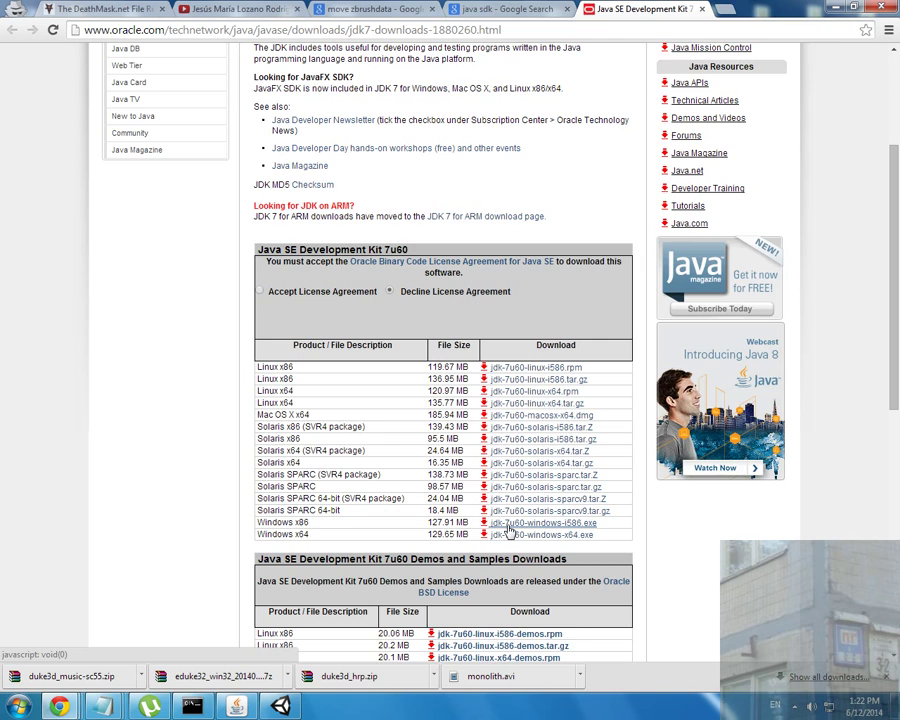
mouse_move(518, 534)
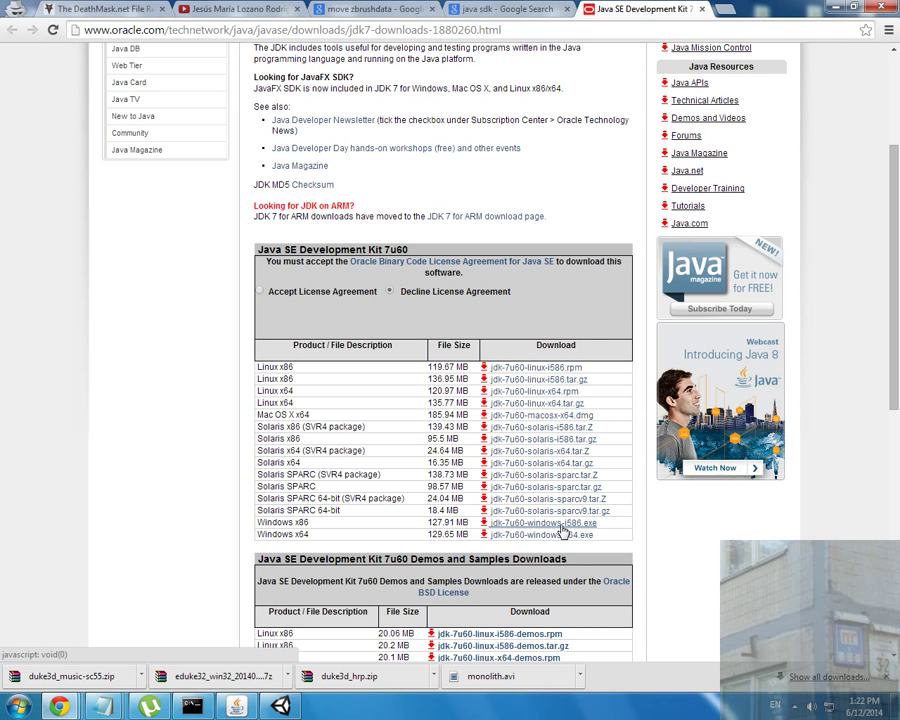
mouse_move(572, 532)
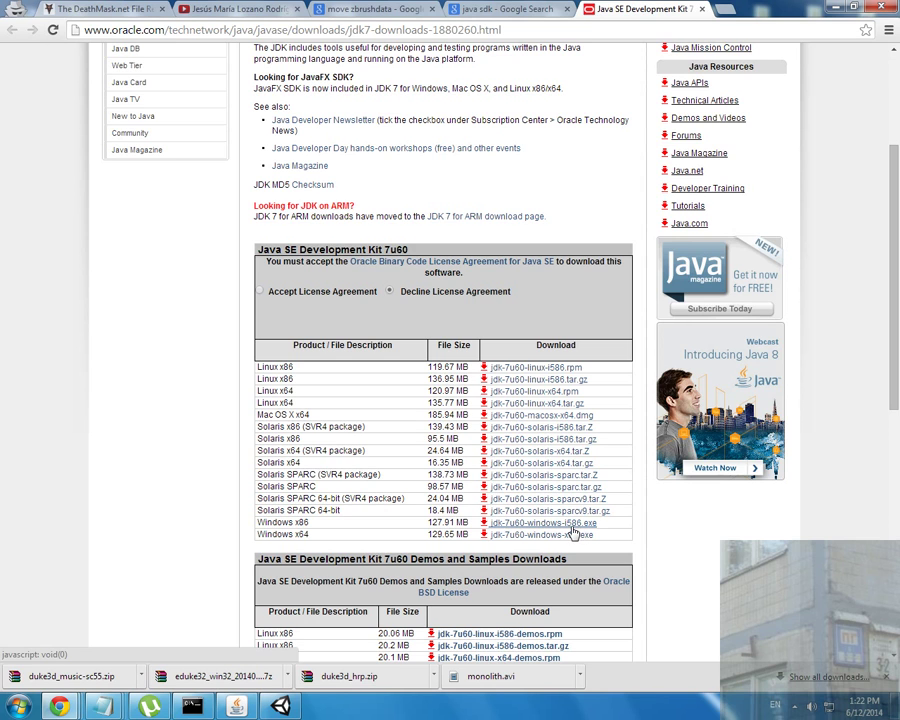
scroll(down, 3)
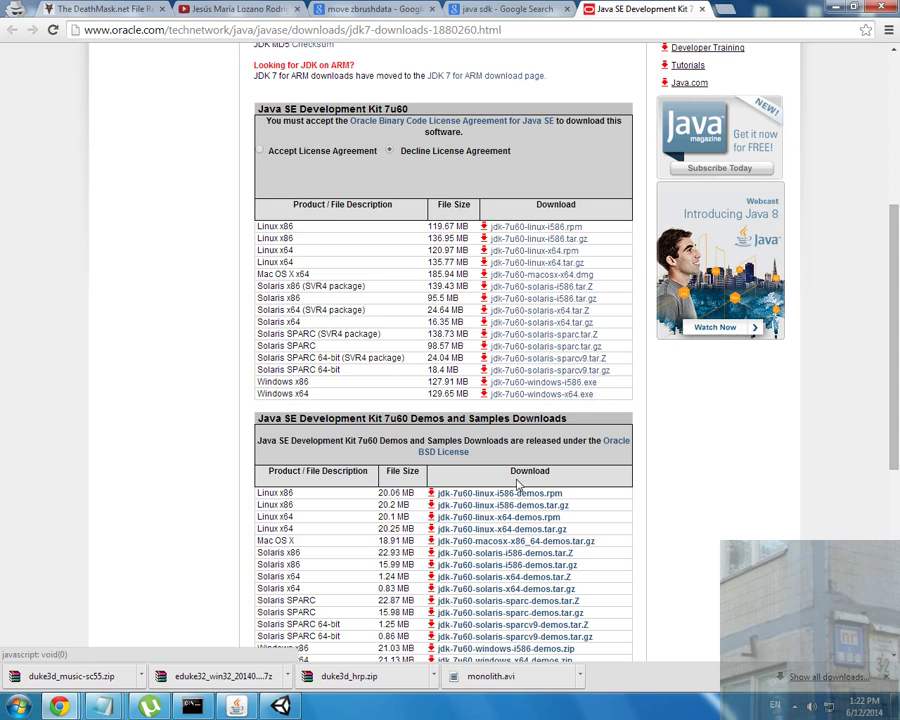
scroll(down, 3)
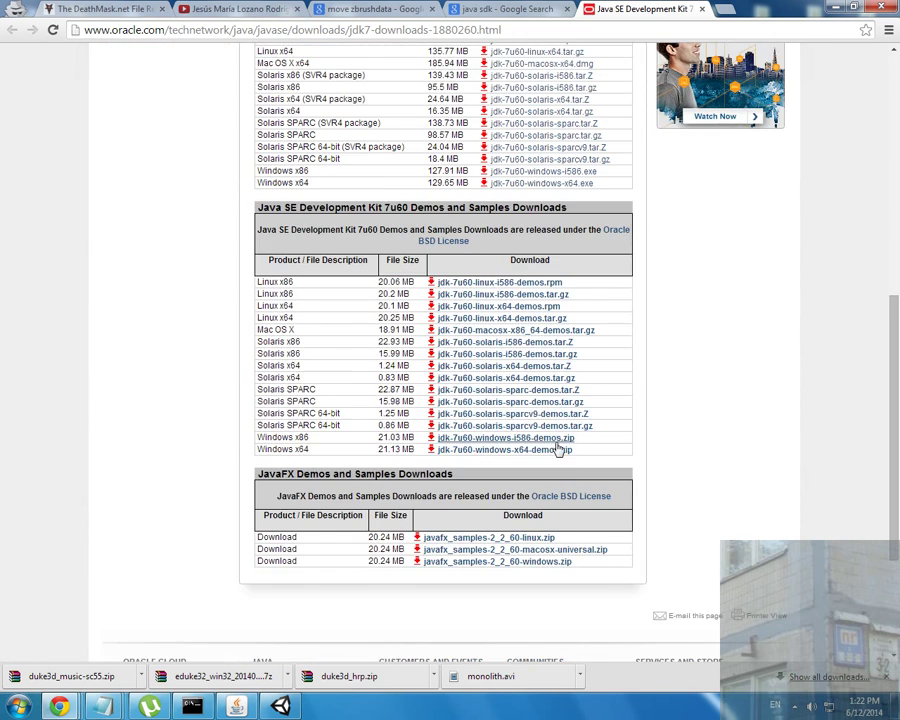
click(520, 12)
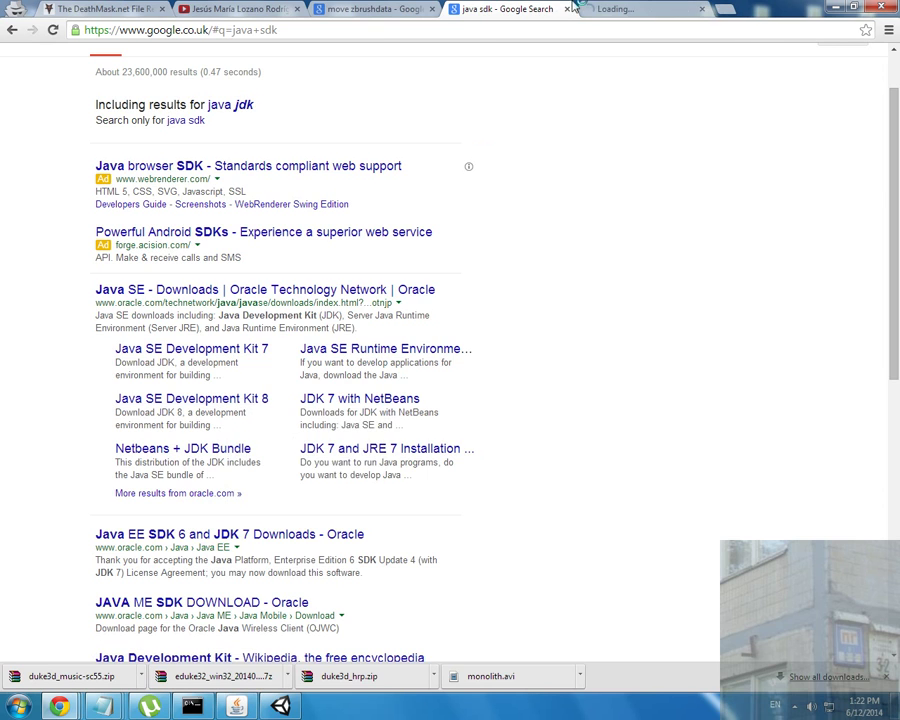
- Get the jdk-8u5-windows-x64.exe installer from the JDK 8 downloads page and return to the results
click(190, 400)
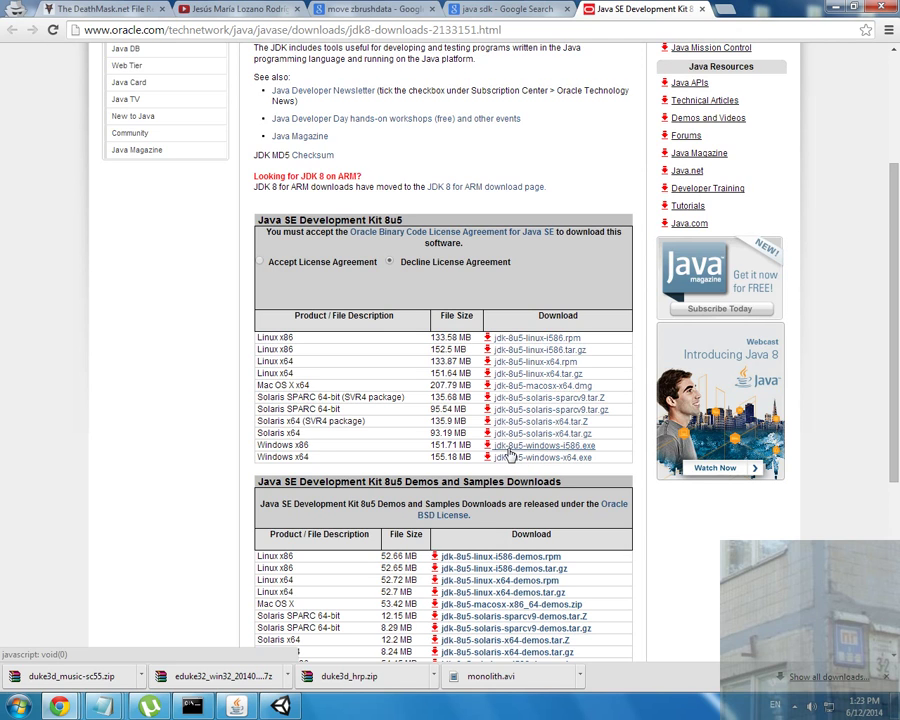
mouse_move(508, 452)
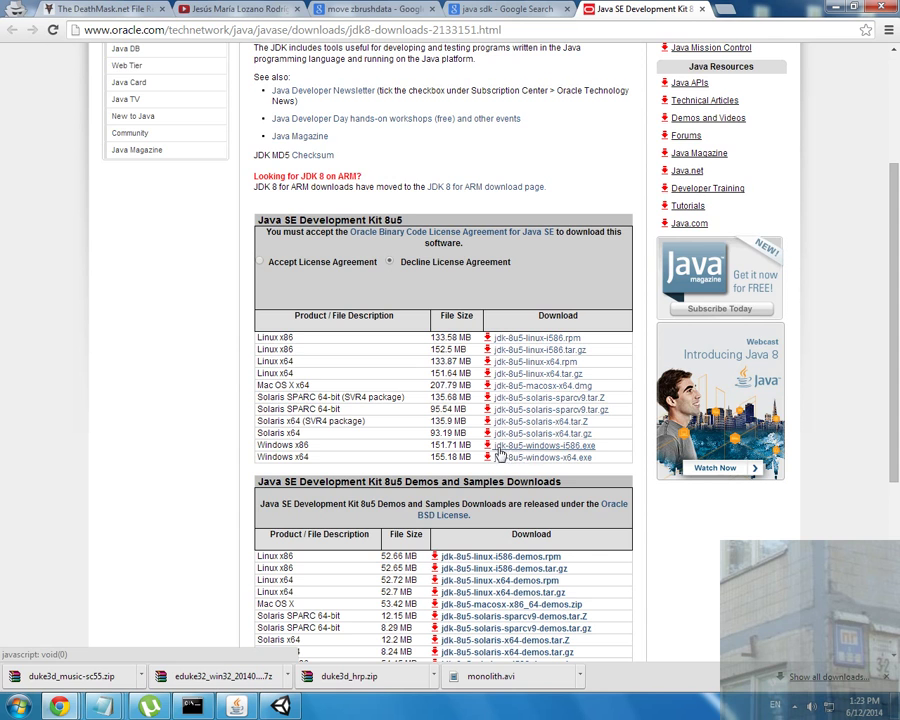
click(490, 8)
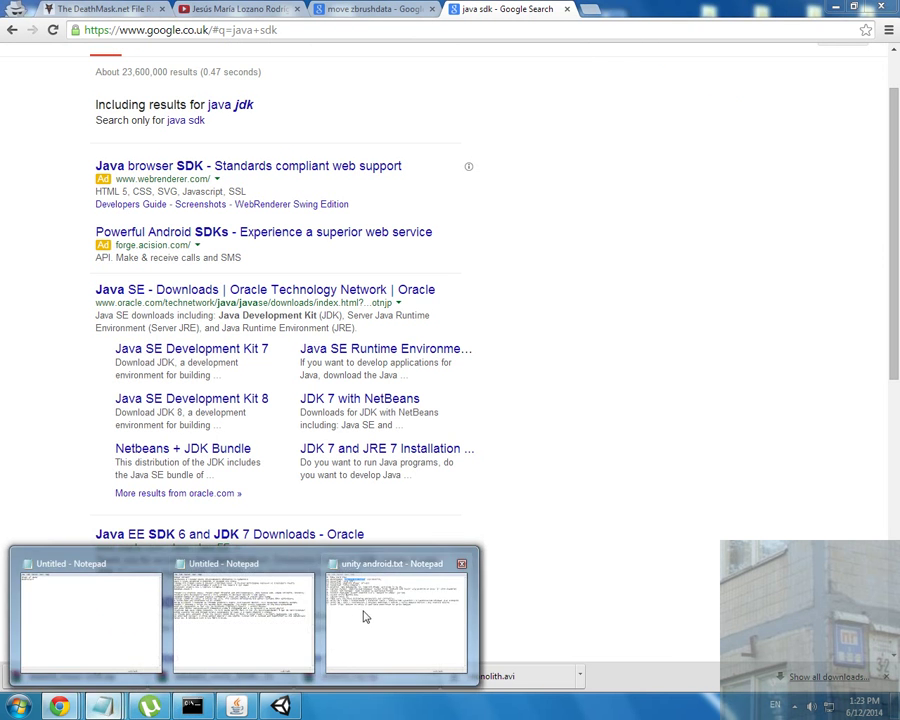
- Hide the phone mirror, open the desktop USB driver zip in WinRAR and browse into its signed driver folder
click(384, 620)
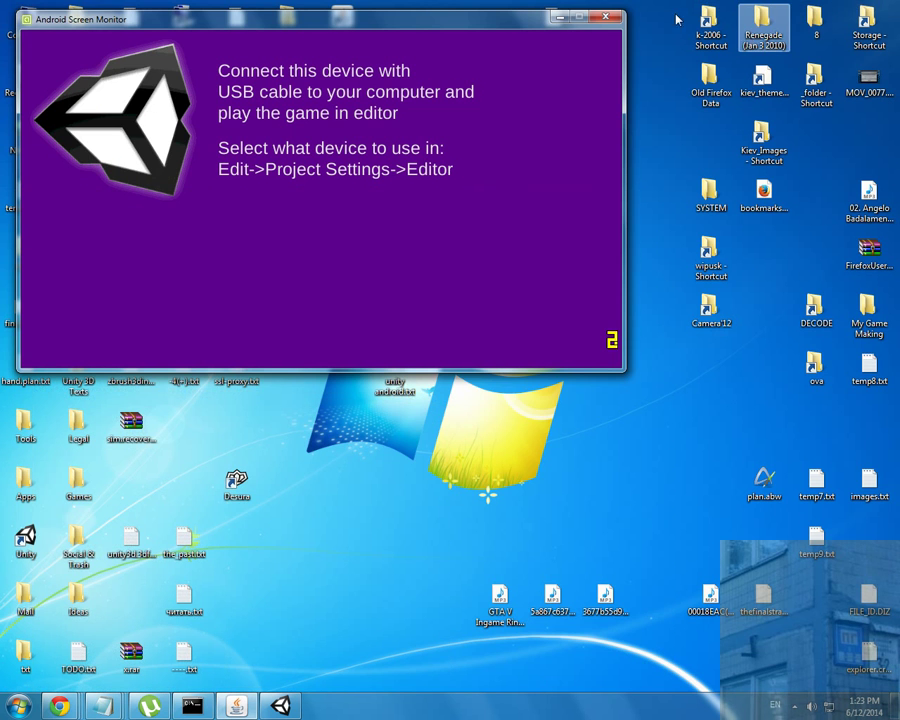
click(608, 30)
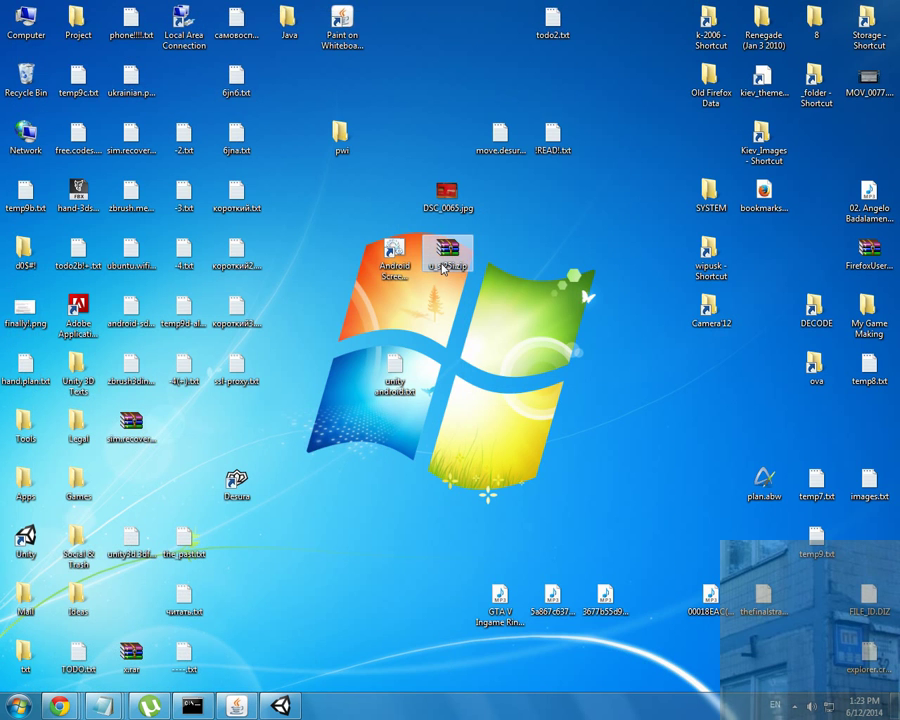
mouse_move(458, 278)
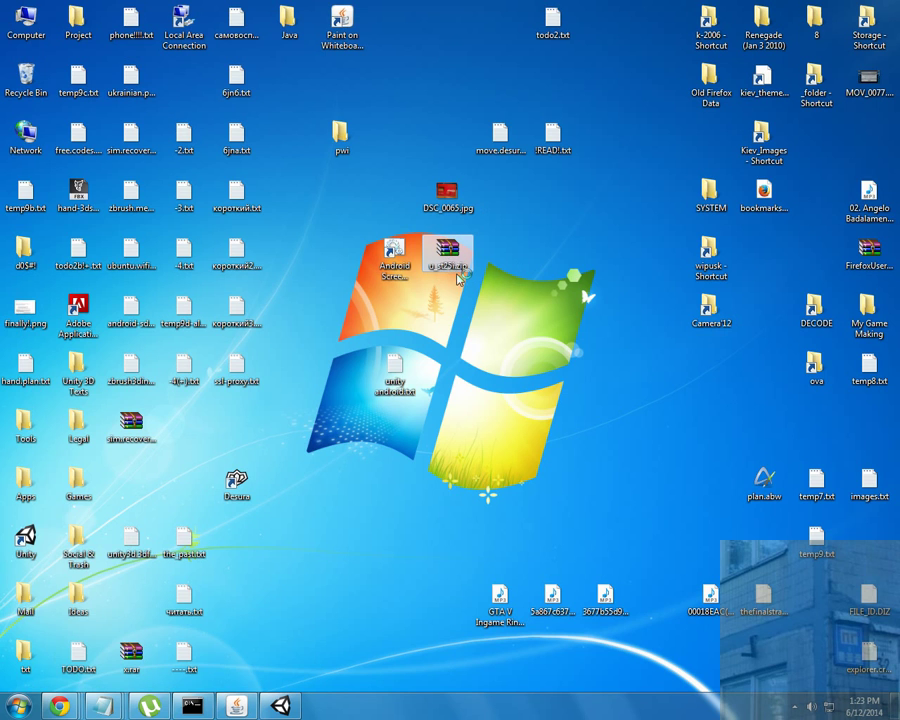
double_click(448, 256)
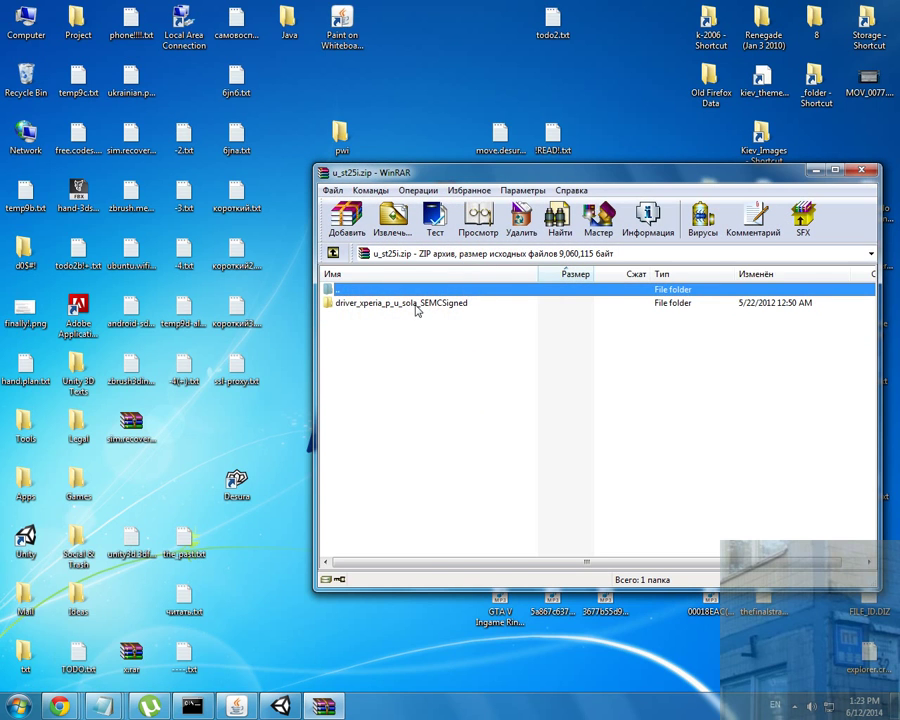
double_click(416, 302)
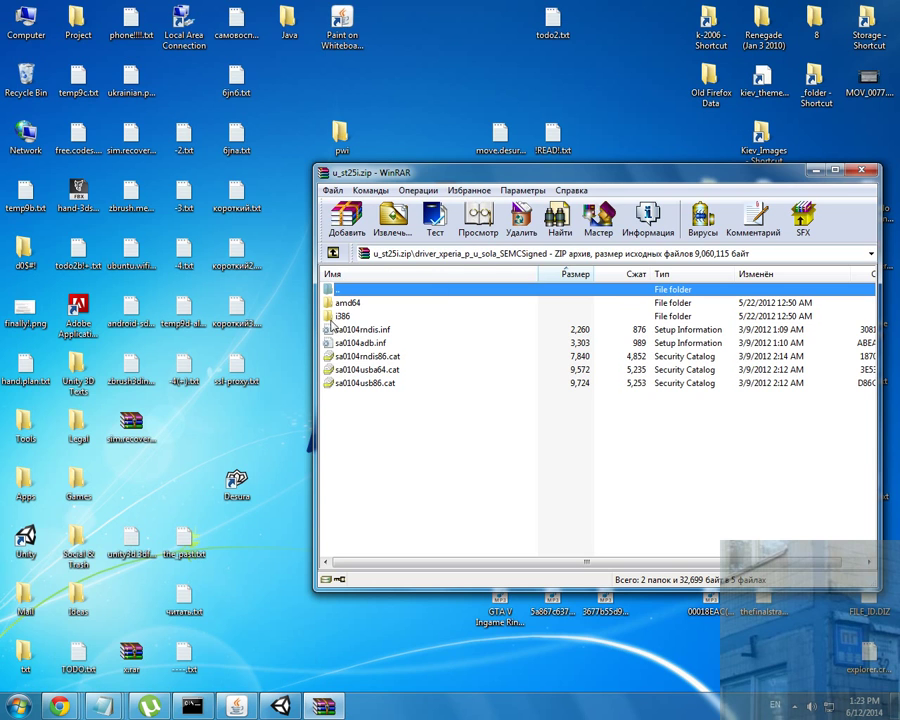
double_click(344, 316)
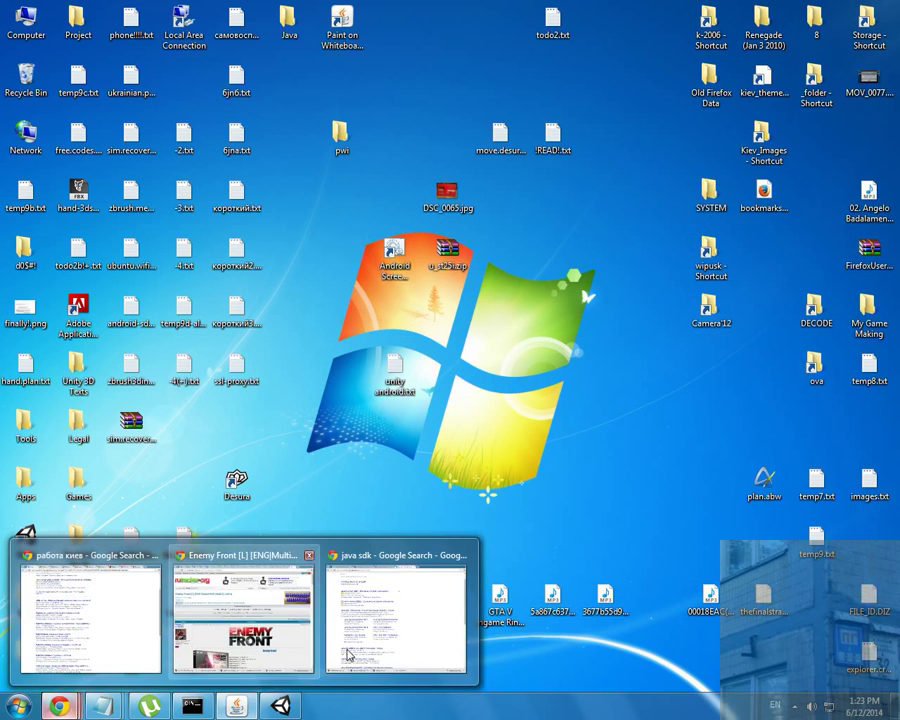
mouse_move(96, 712)
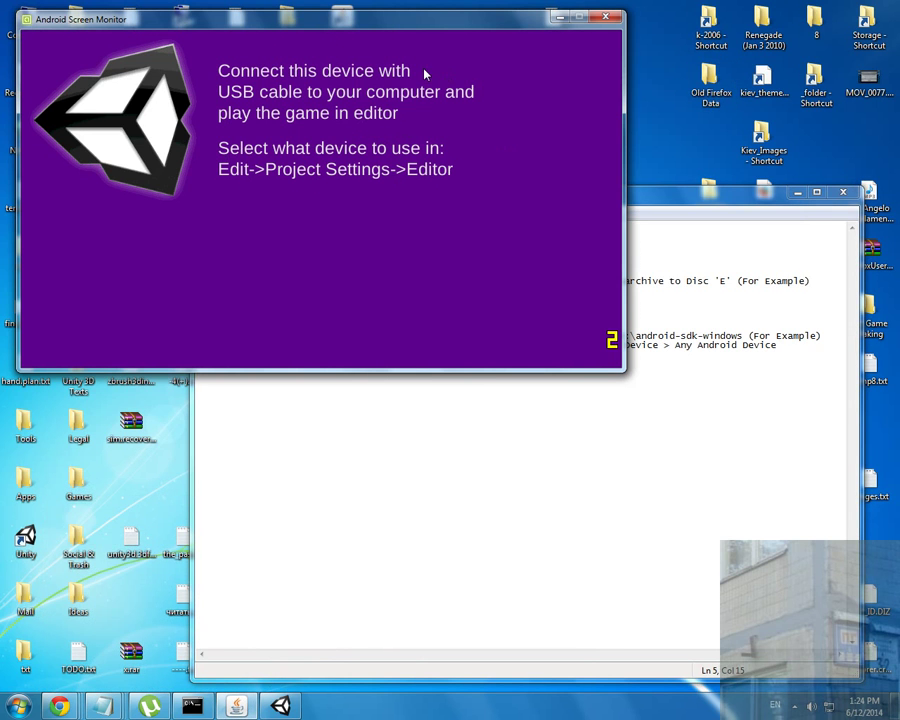
mouse_move(580, 162)
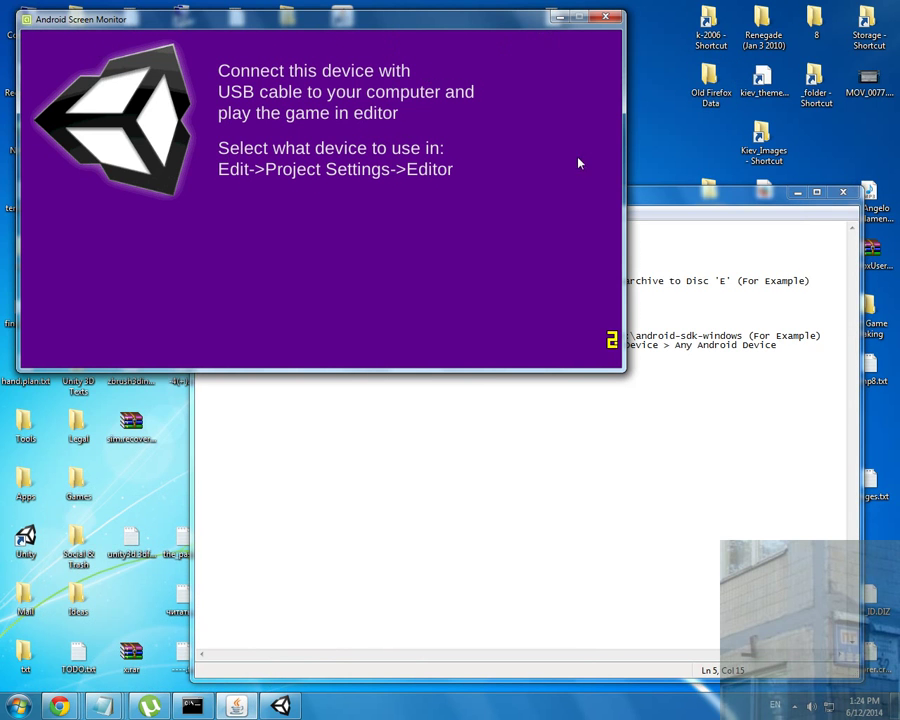
mouse_move(70, 44)
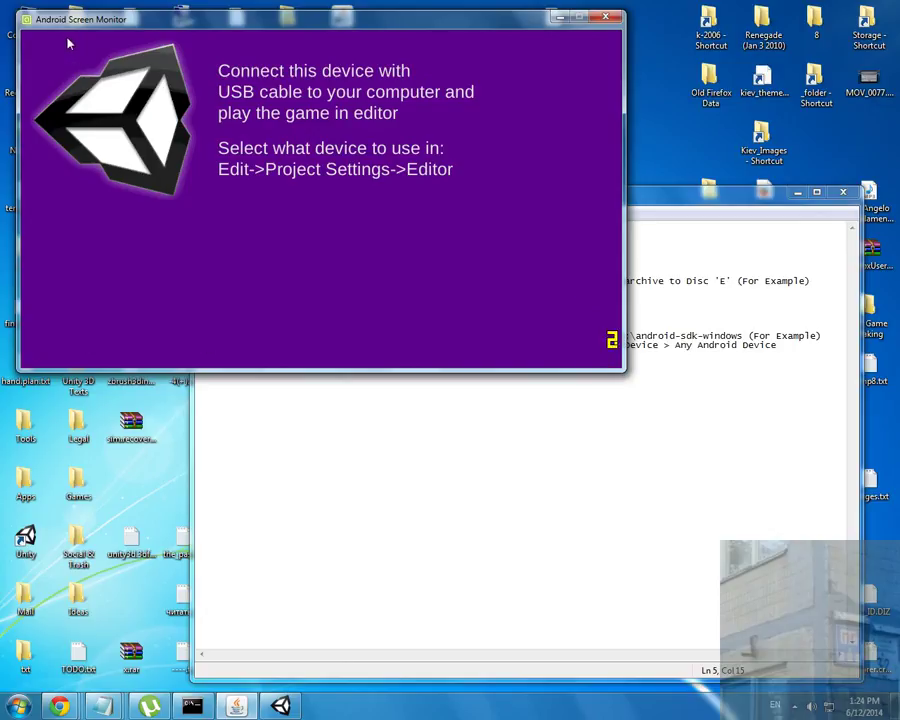
mouse_move(488, 348)
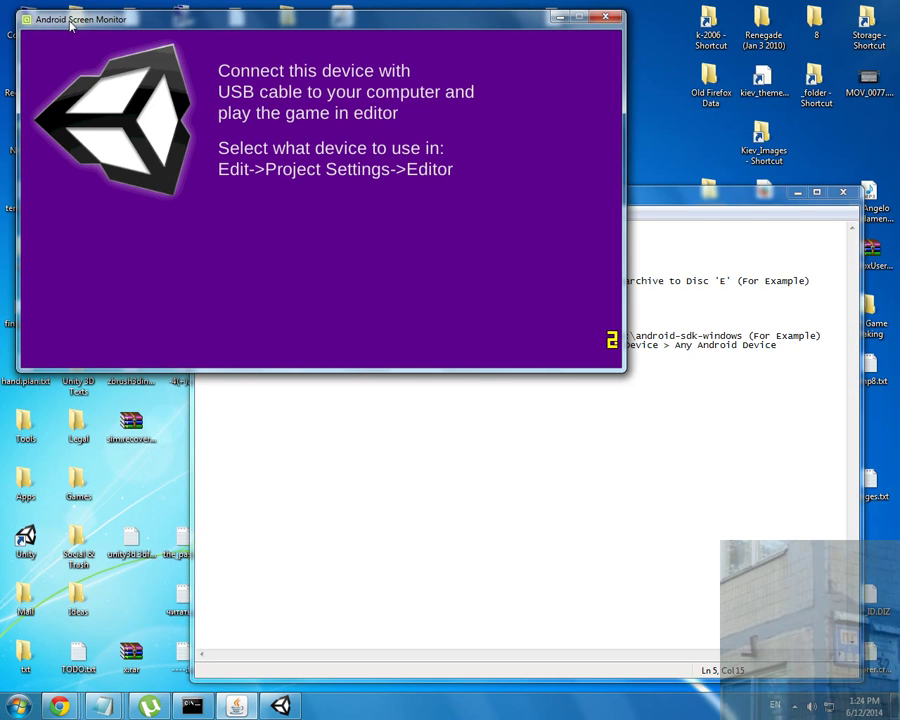
mouse_move(84, 26)
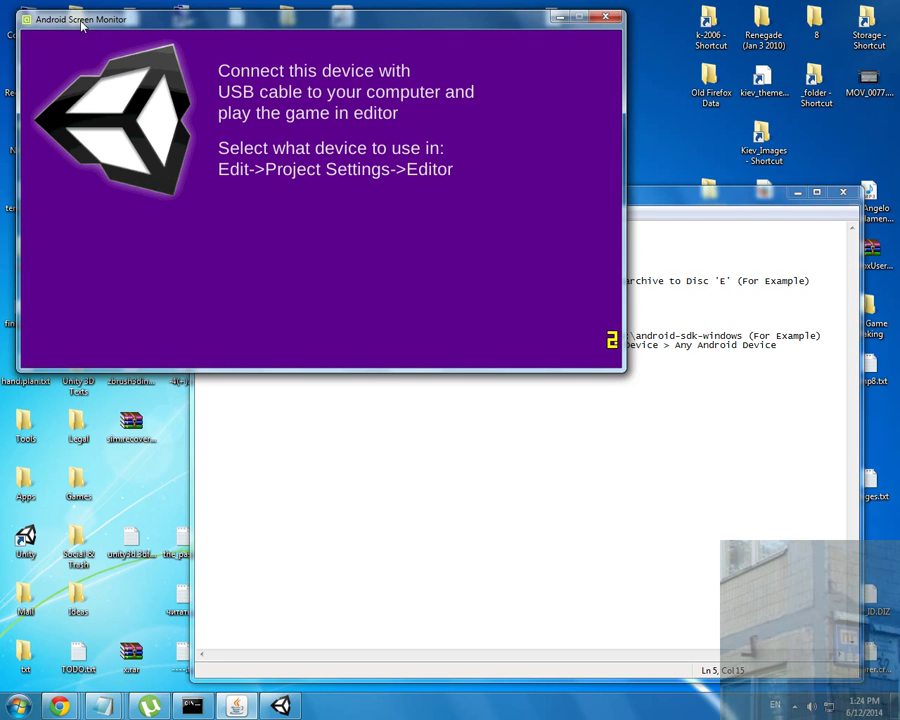
mouse_move(526, 82)
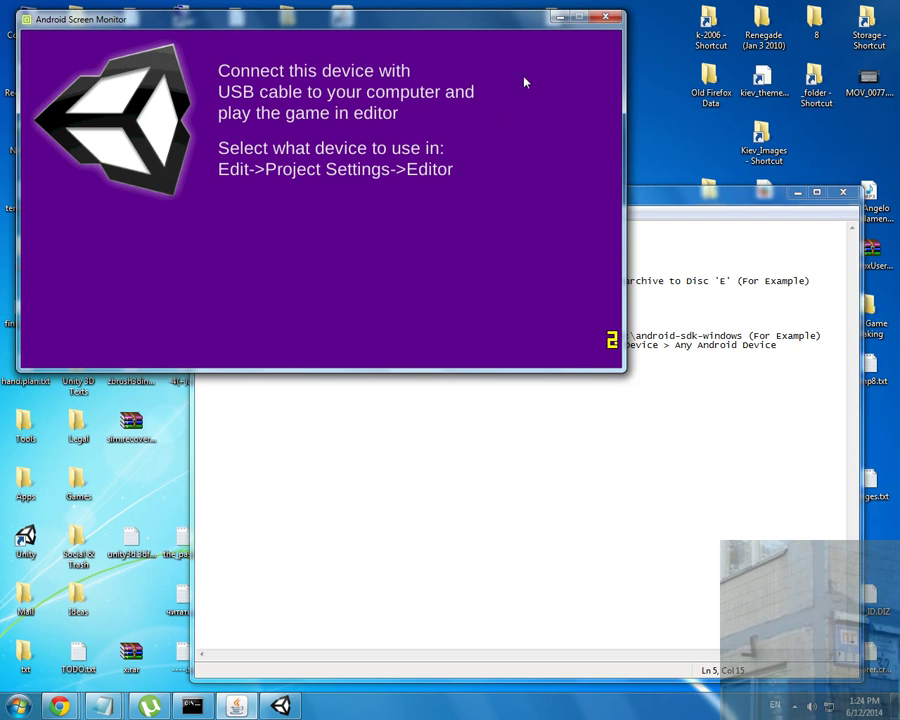
mouse_move(560, 16)
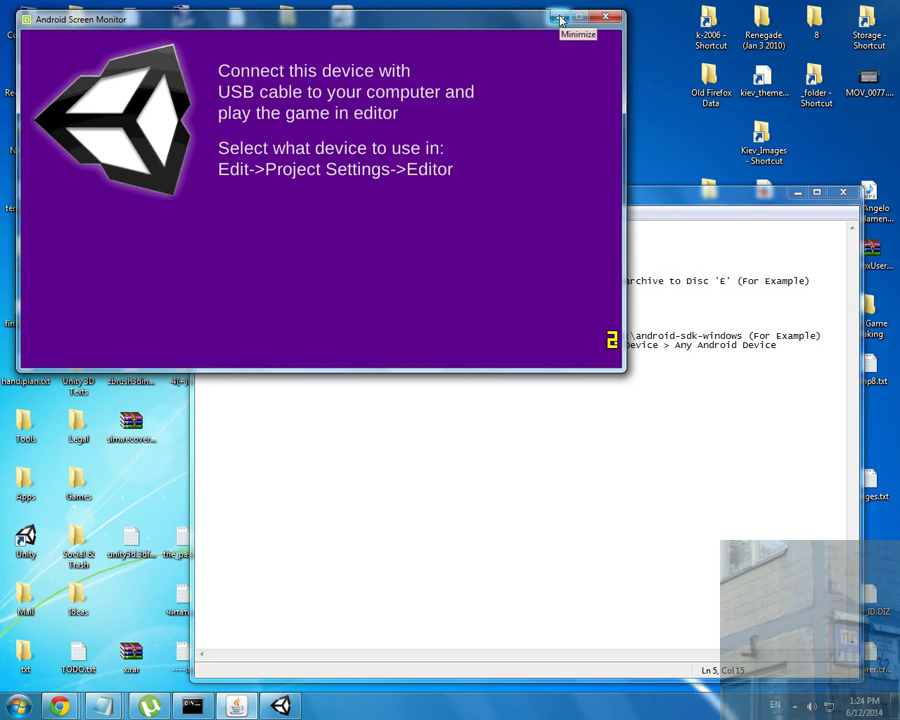
mouse_move(556, 46)
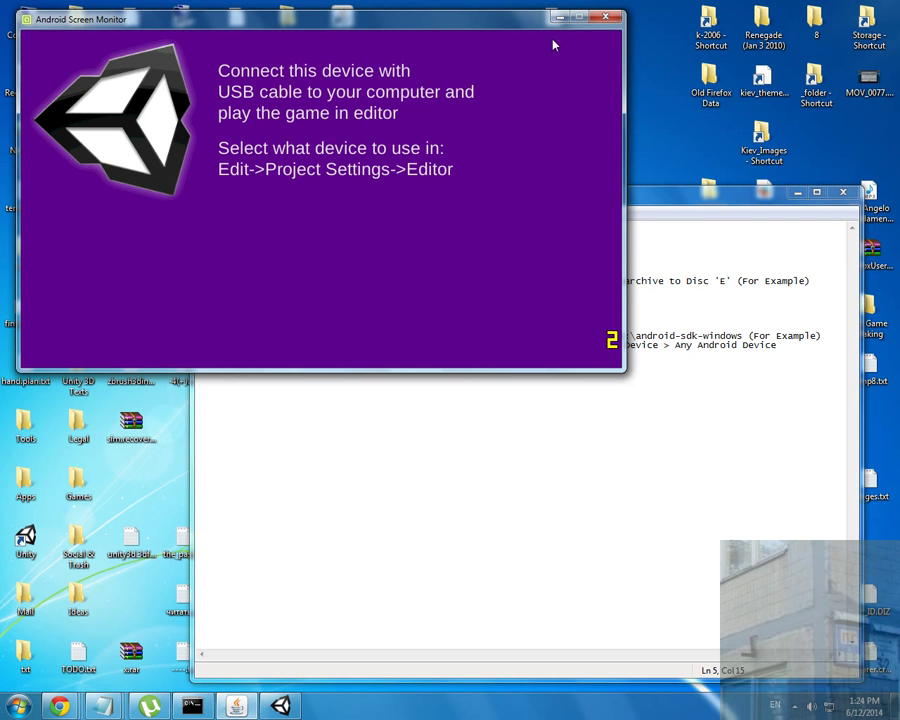
- Search Google for "unity remote" and open the Unity Remote listing on Google Play
click(604, 16)
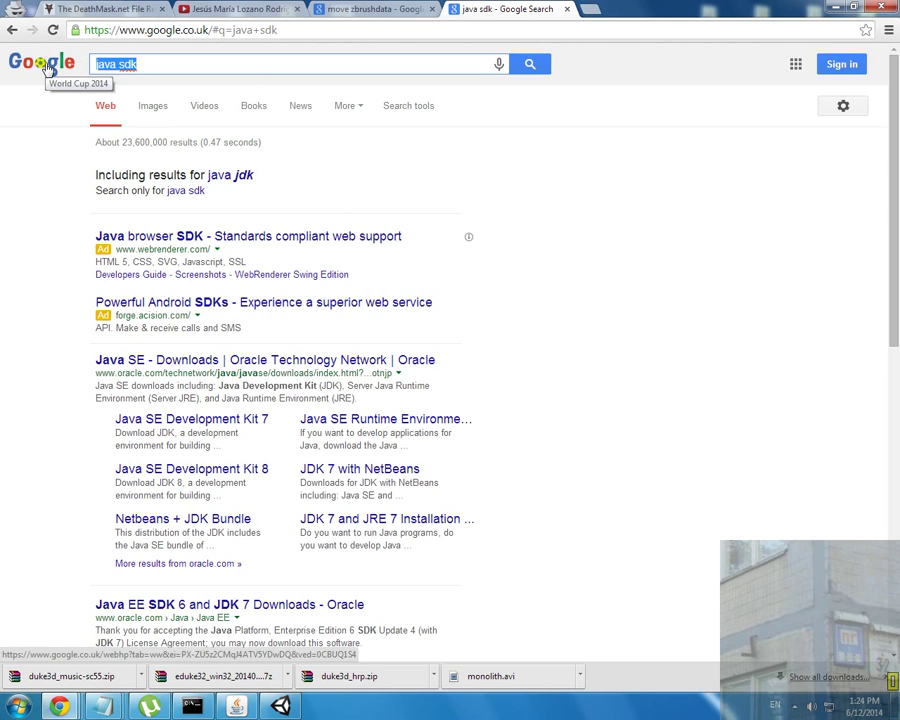
text(an)
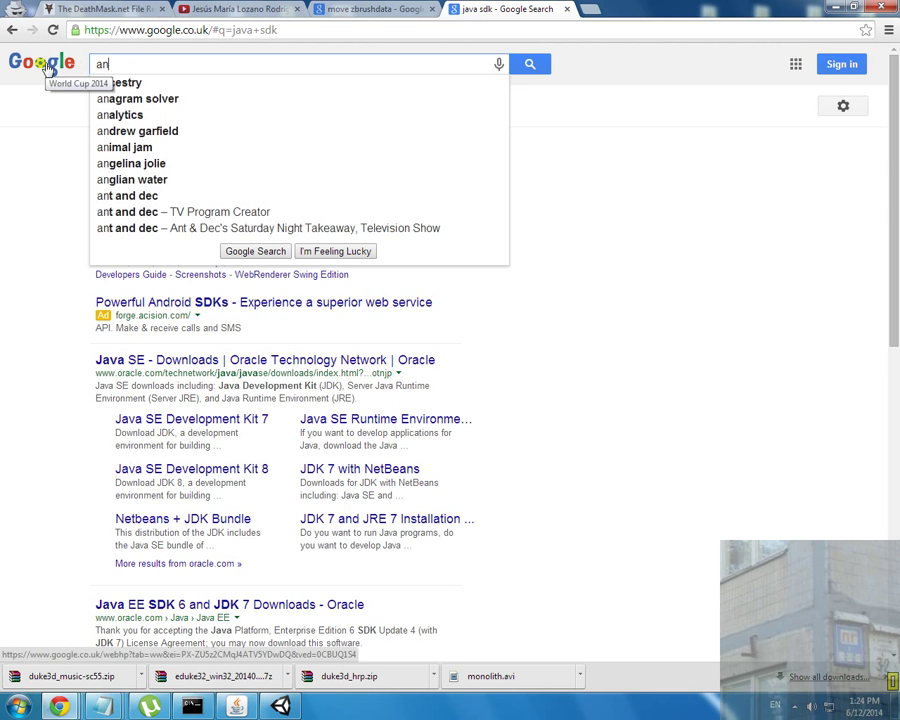
text(unity remote)
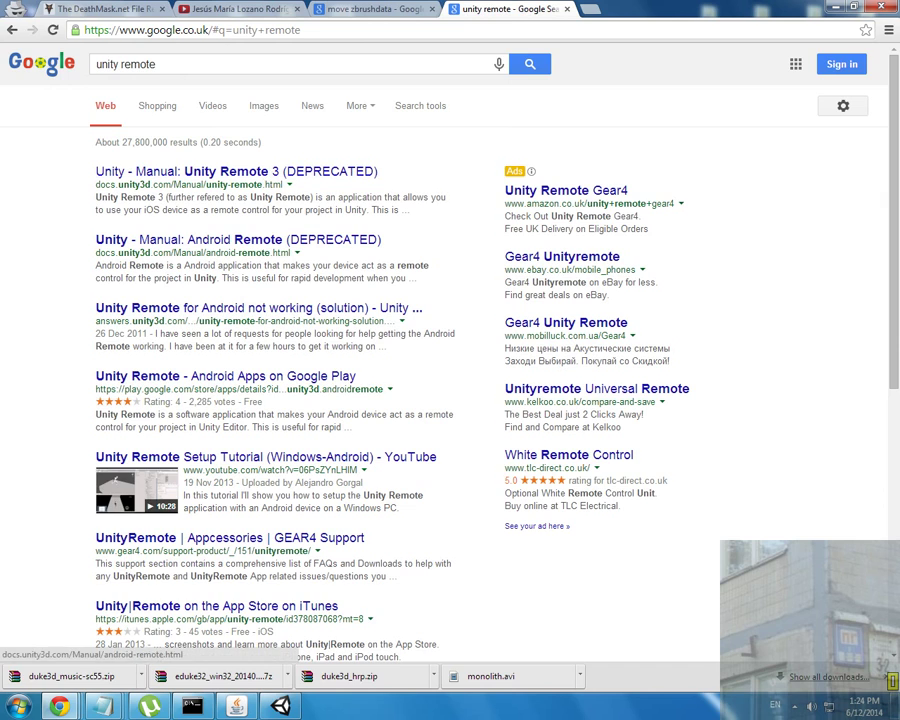
click(204, 376)
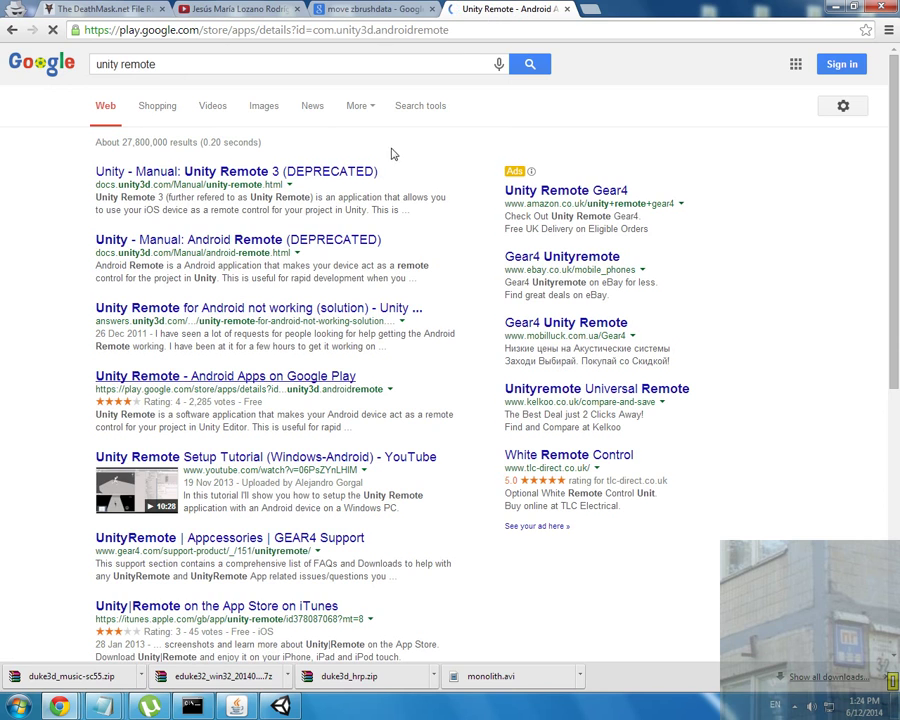
click(146, 376)
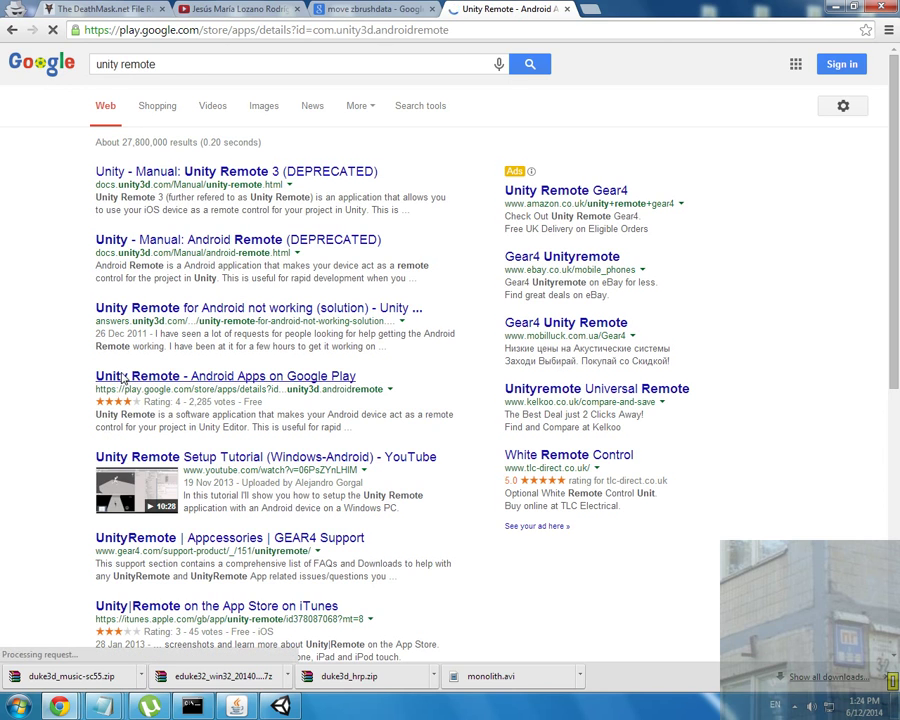
click(224, 376)
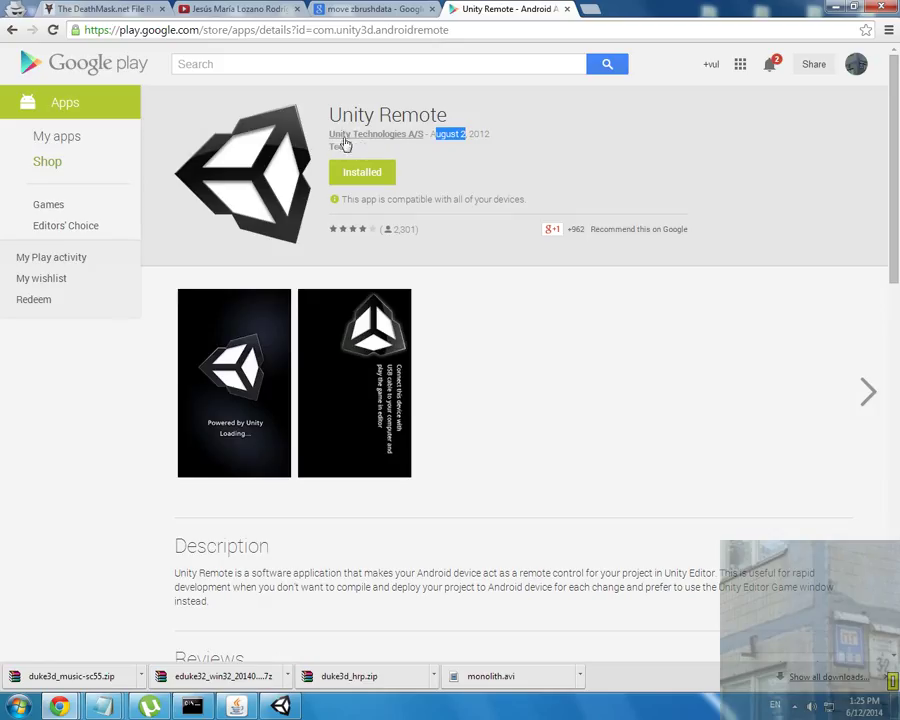
- From the Unity Technologies A/S developer page, open Unity Remote 4's store page showing Installed
click(376, 132)
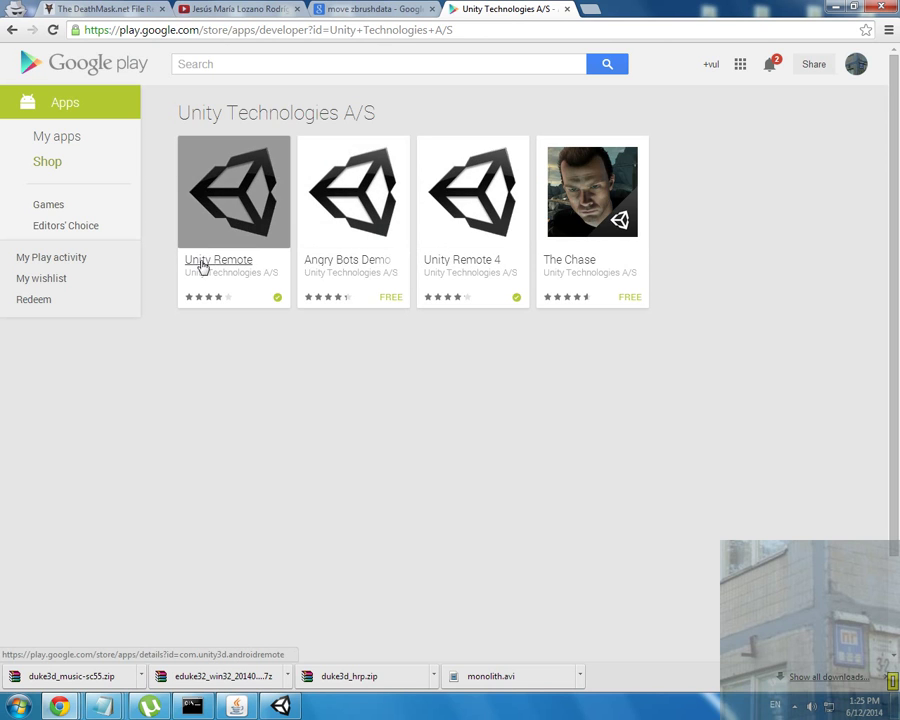
mouse_move(204, 264)
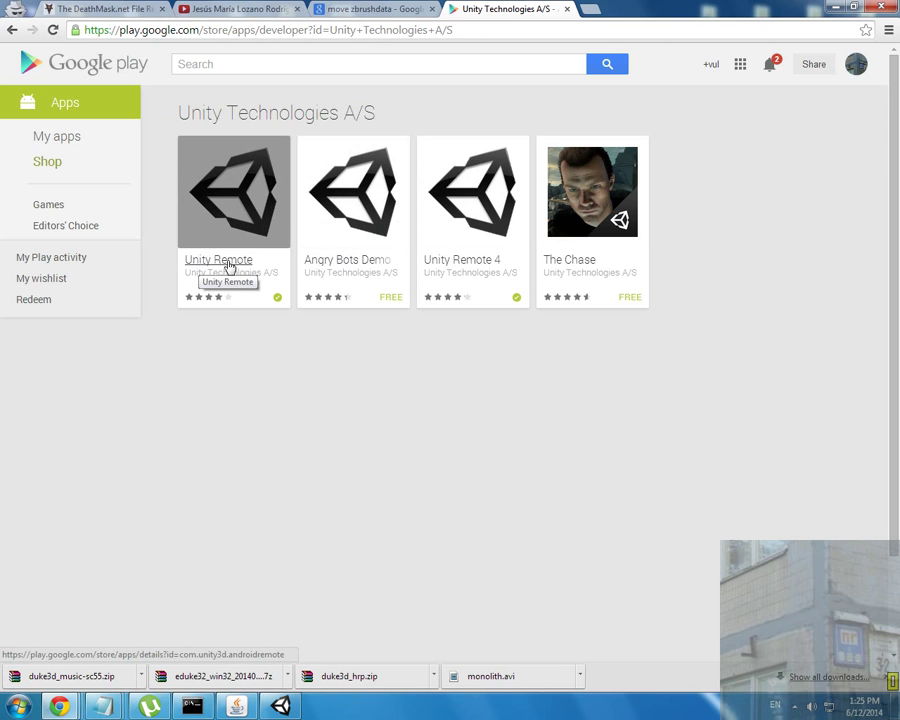
mouse_move(466, 264)
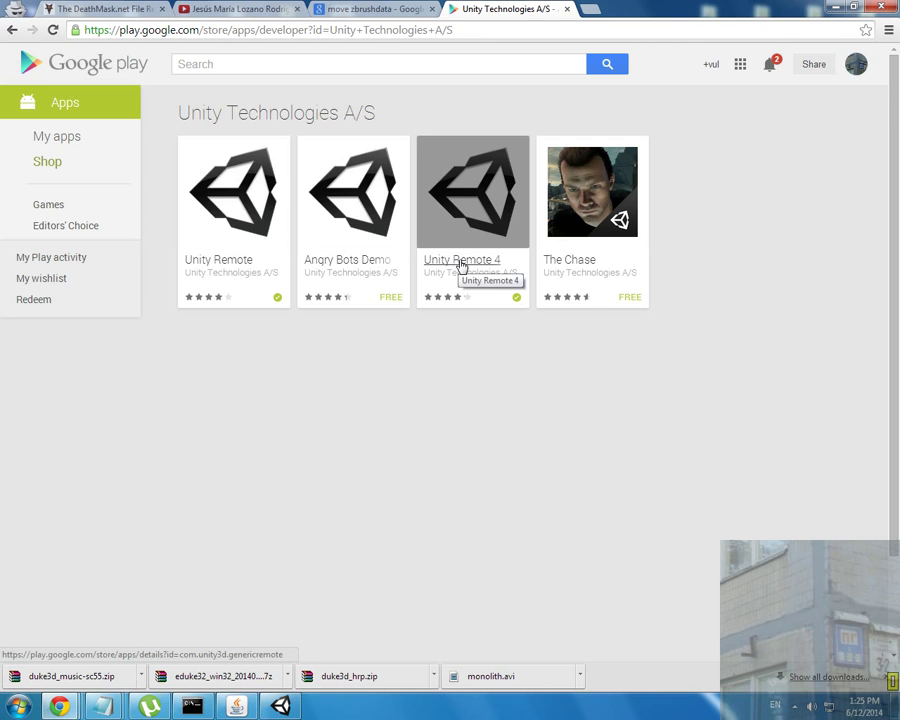
click(472, 190)
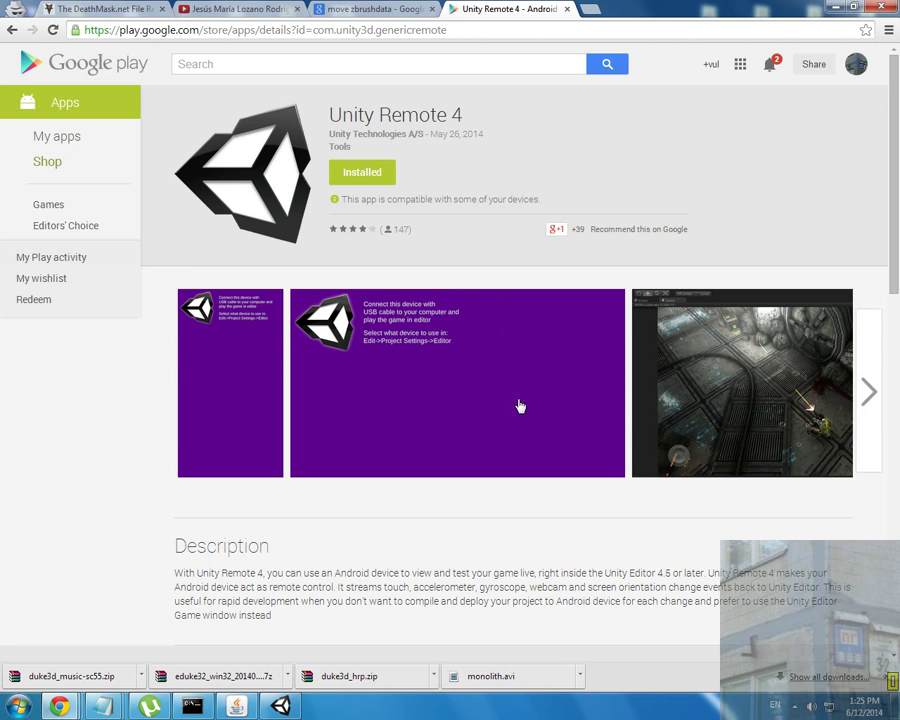
scroll(down, 3)
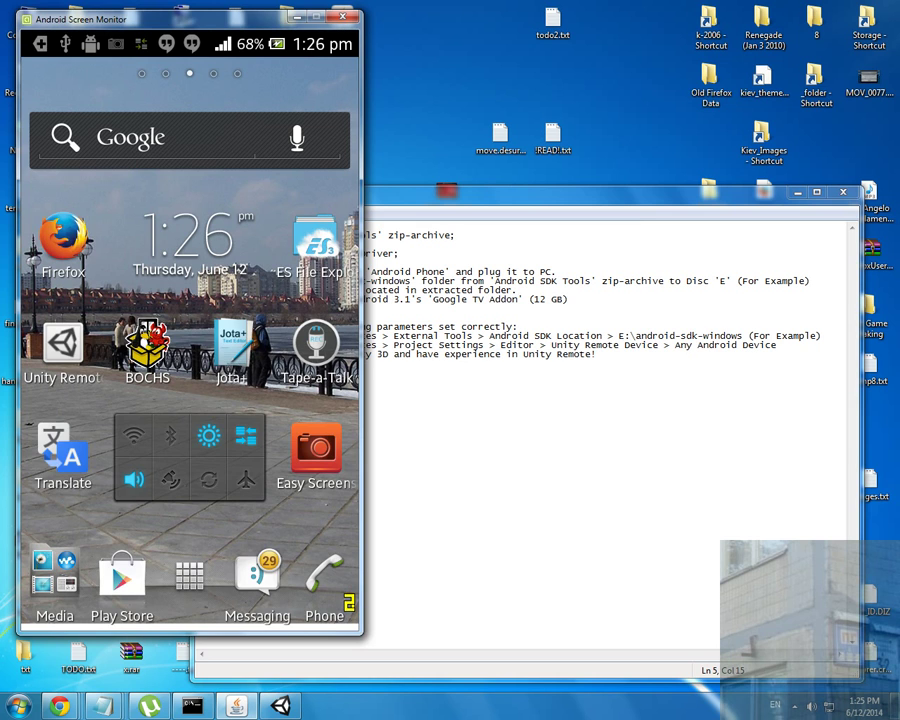
- On the mirrored phone, go through the app drawer and Settings and launch Unity Remote 4
click(188, 576)
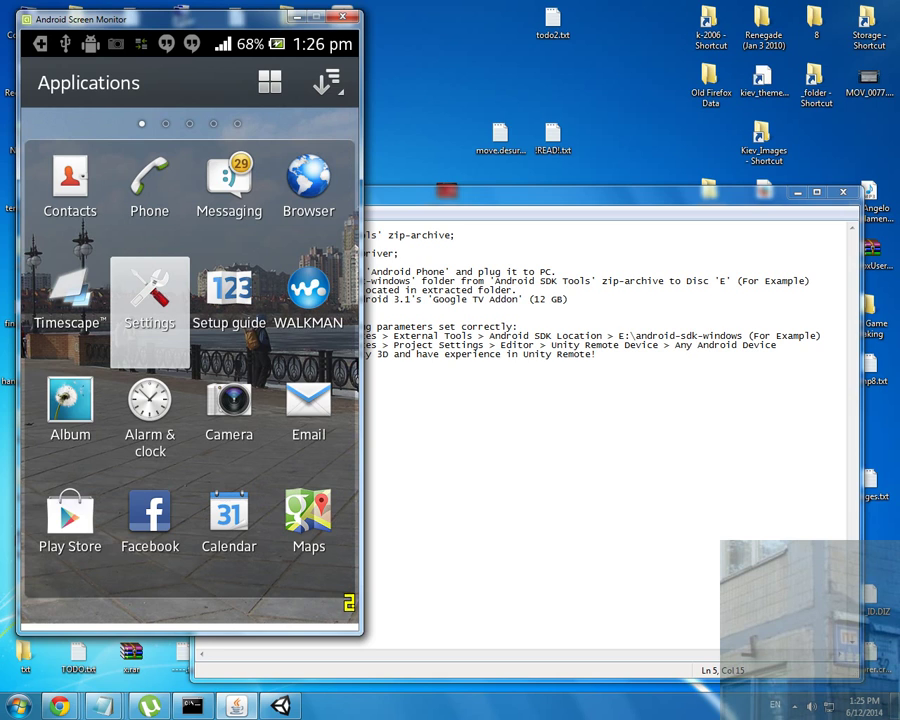
click(148, 294)
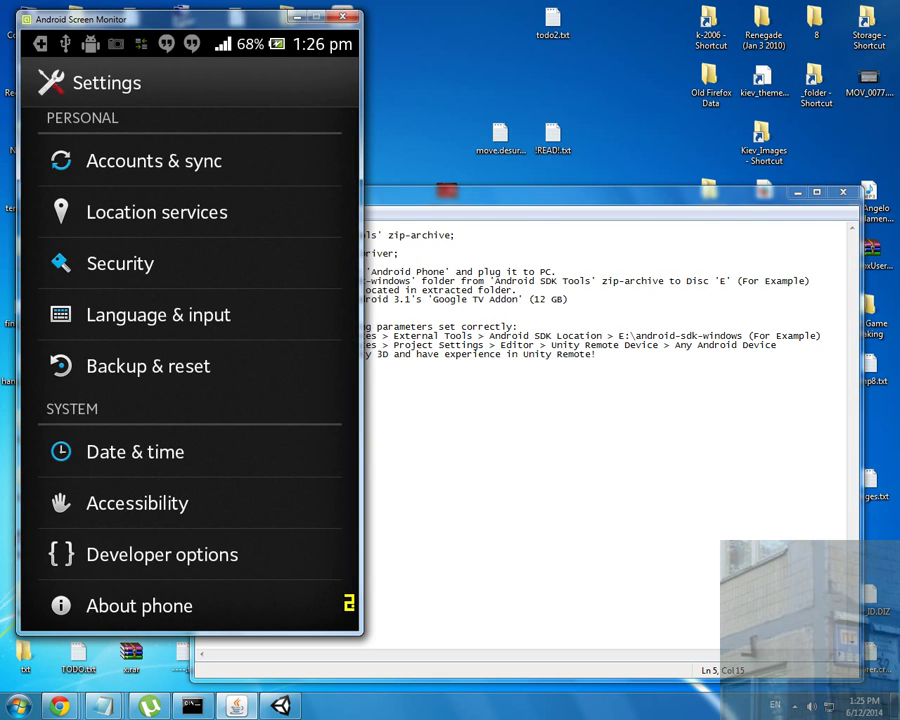
click(160, 554)
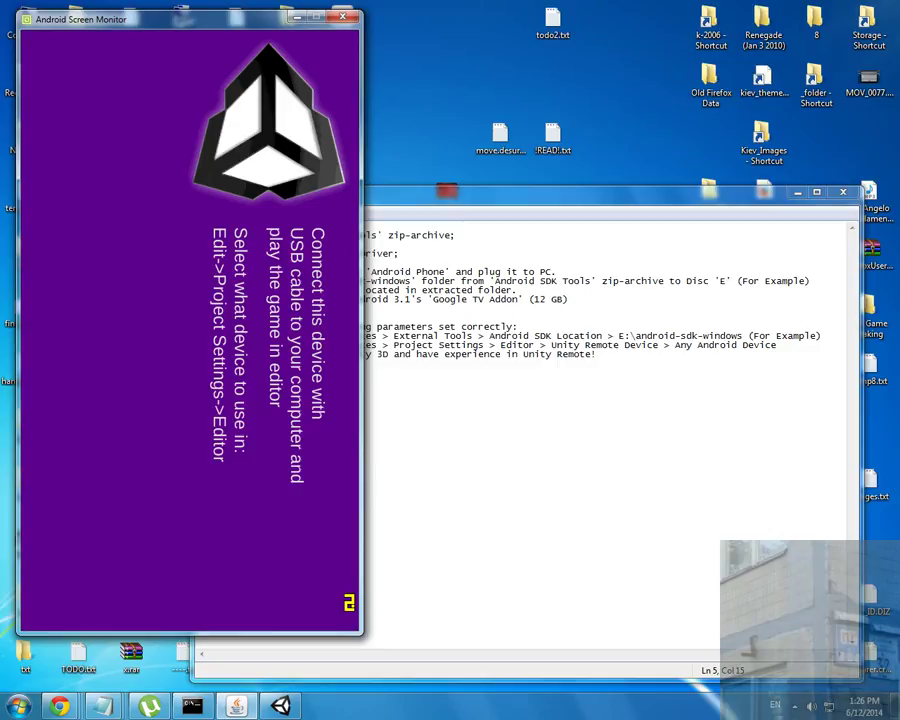
mouse_move(342, 228)
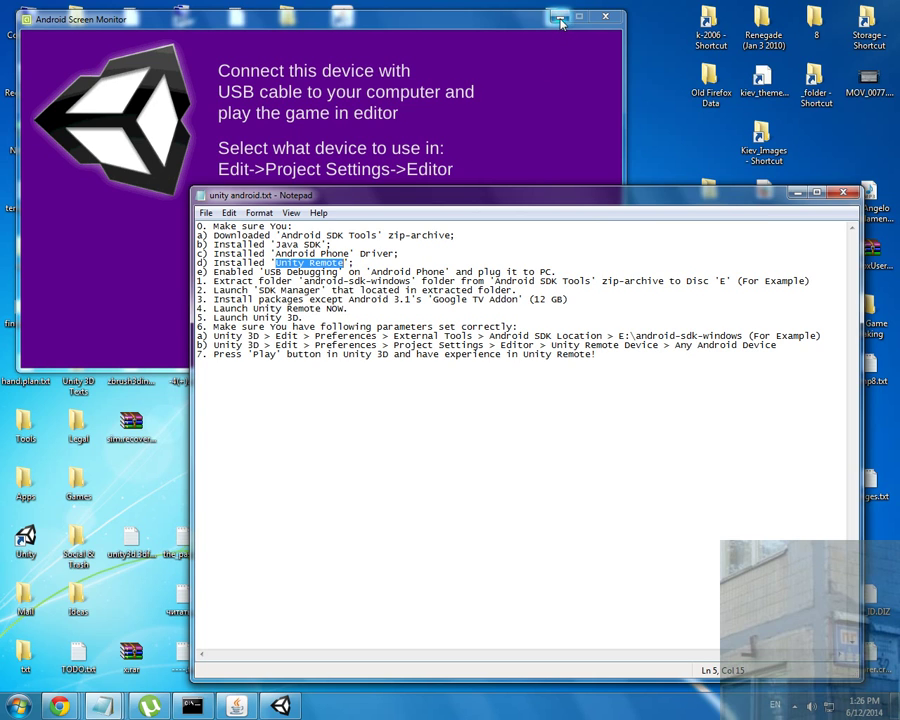
mouse_move(548, 16)
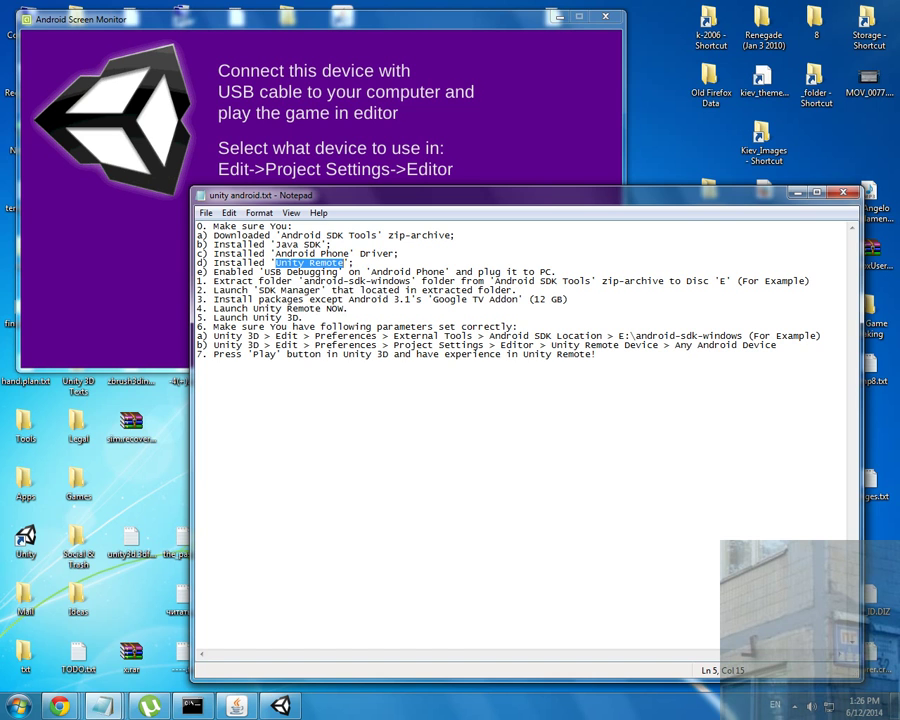
- Browse to e:\android-sdk-windows from Computer and select all of its contents
click(16, 700)
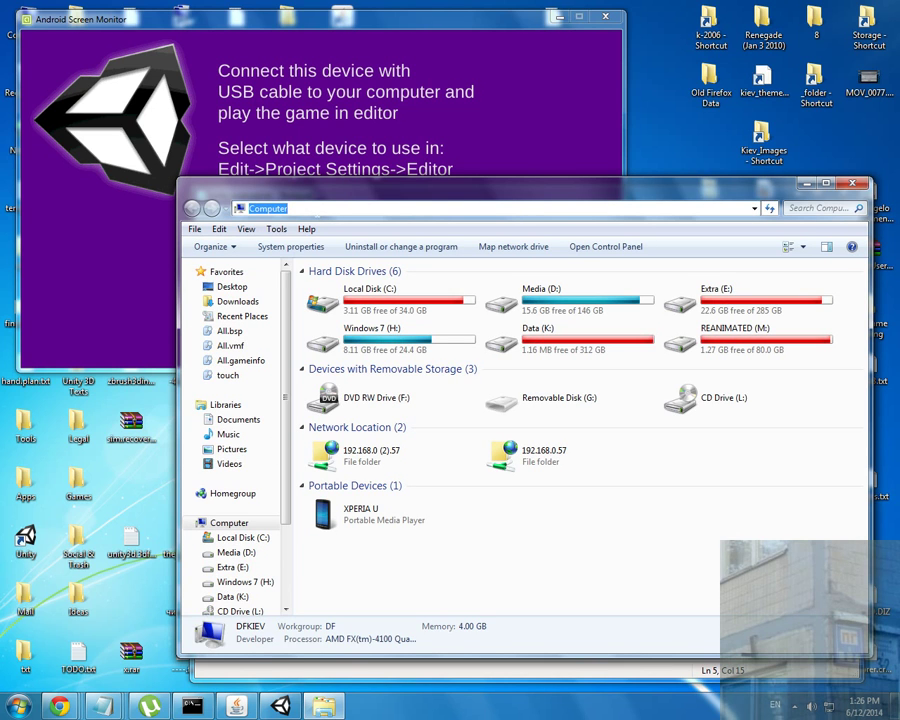
text(e:\android-)
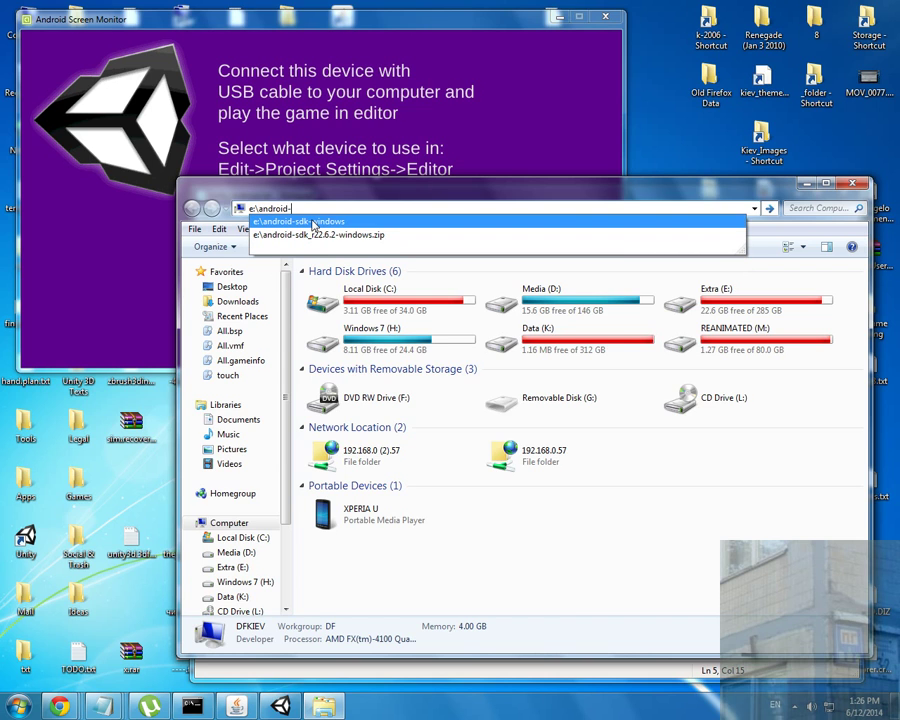
click(296, 220)
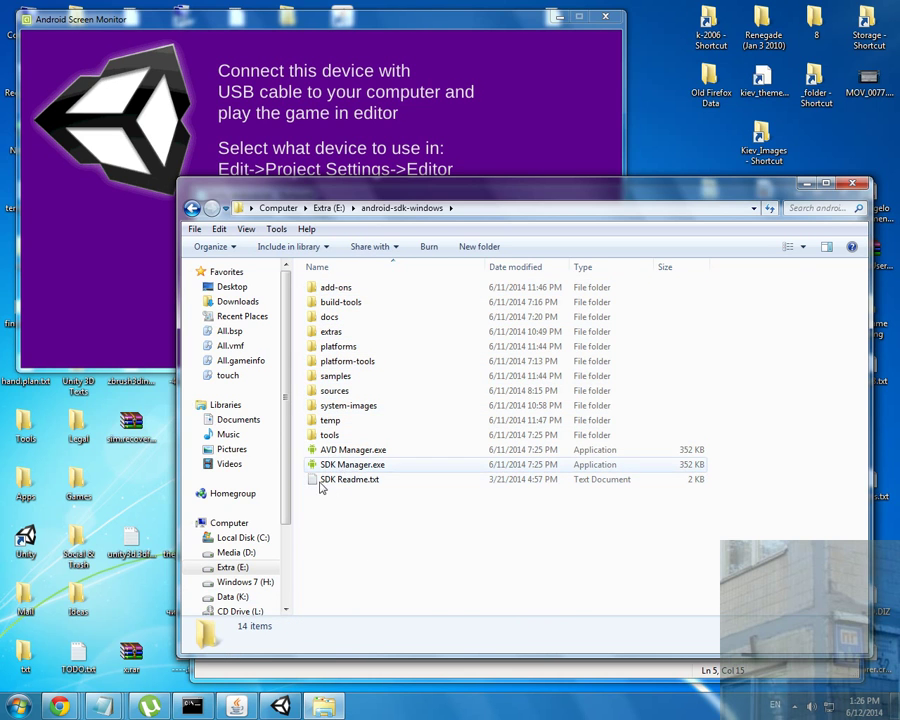
key(ctrl+a)
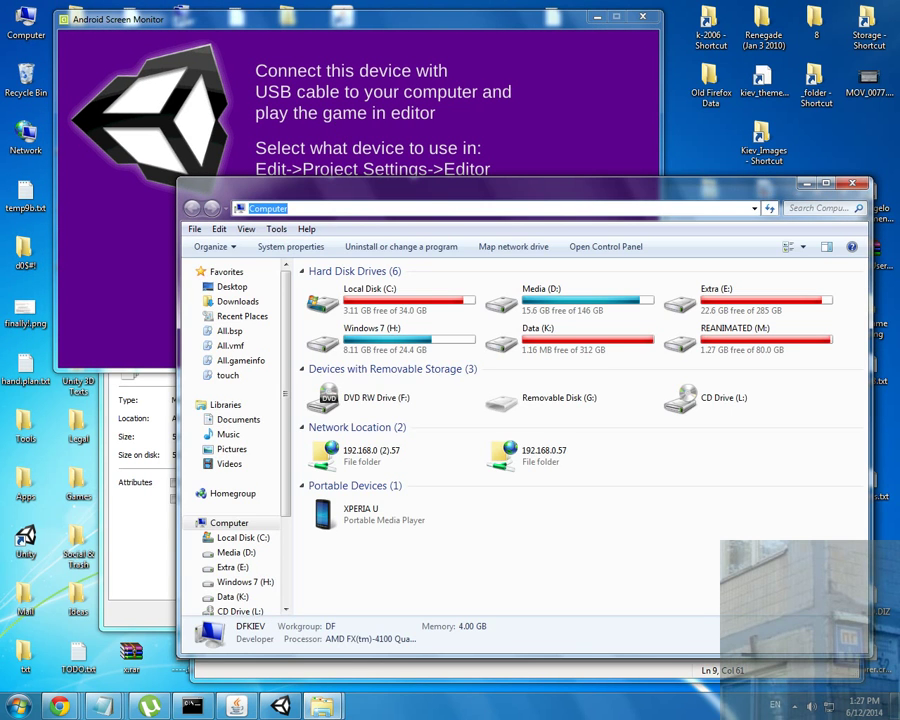
- Enter the E:\ SDK path in Explorer's address bar to reach the android-sdk-windows folder
text(e:\a)
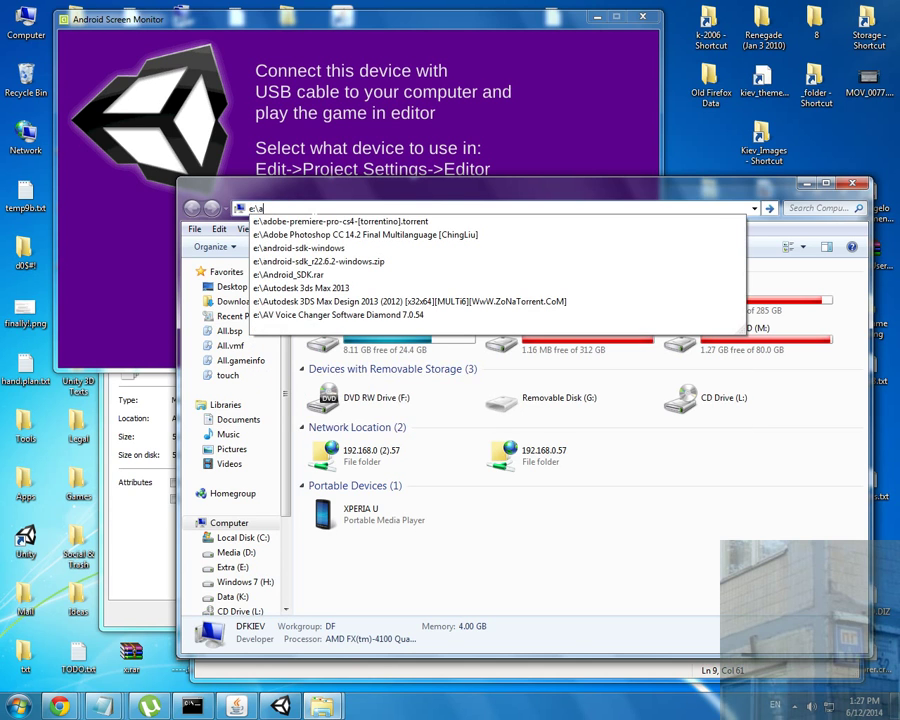
text(n)
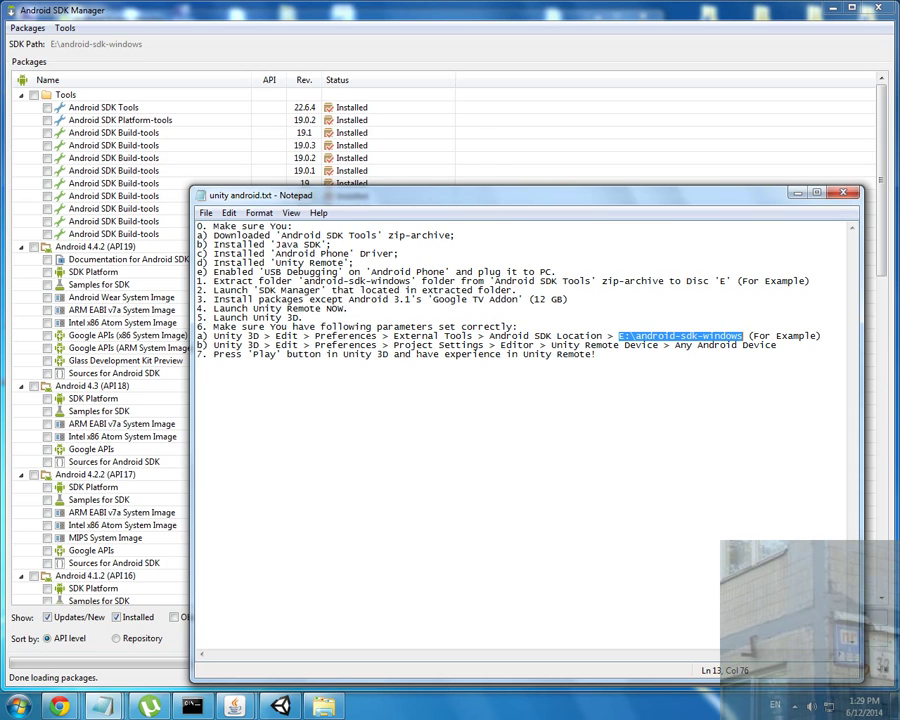
mouse_move(844, 196)
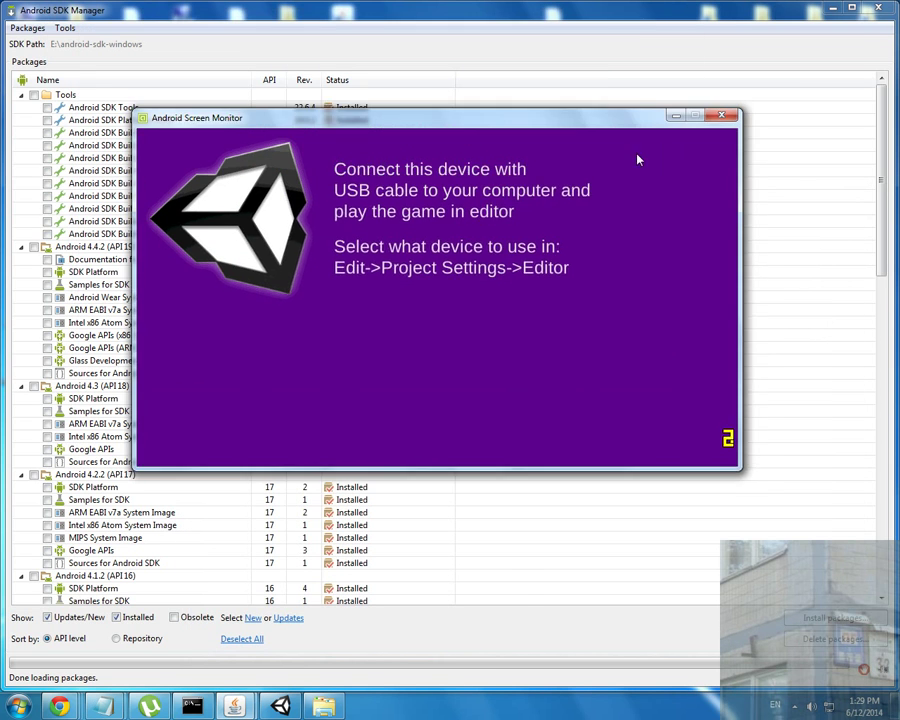
- Review the installed tools and platforms in SDK Manager, then switch to the Unity hand-scene project
click(724, 116)
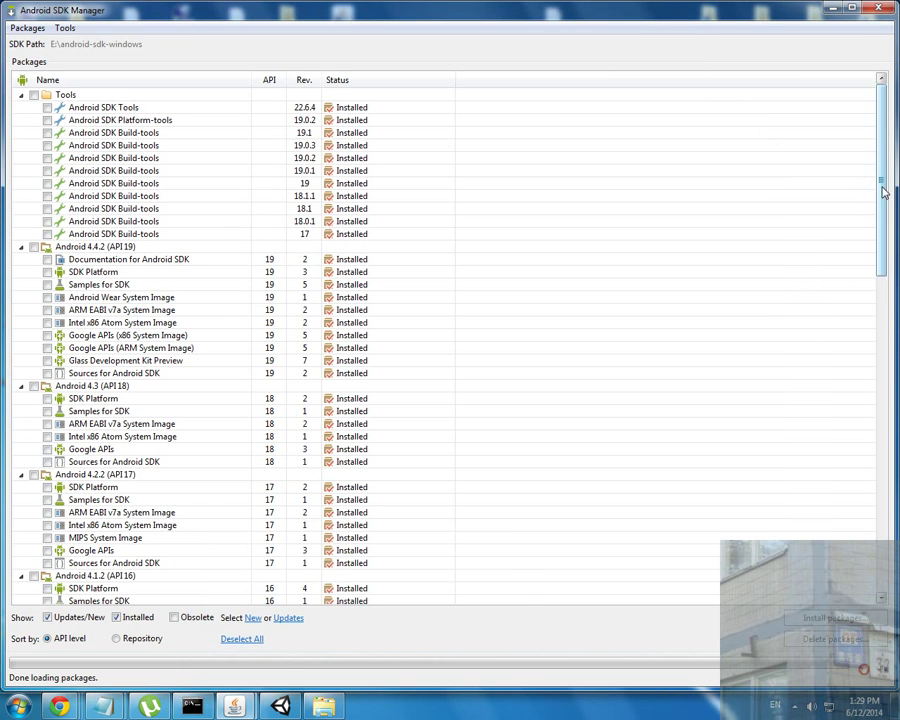
scroll(down, 3)
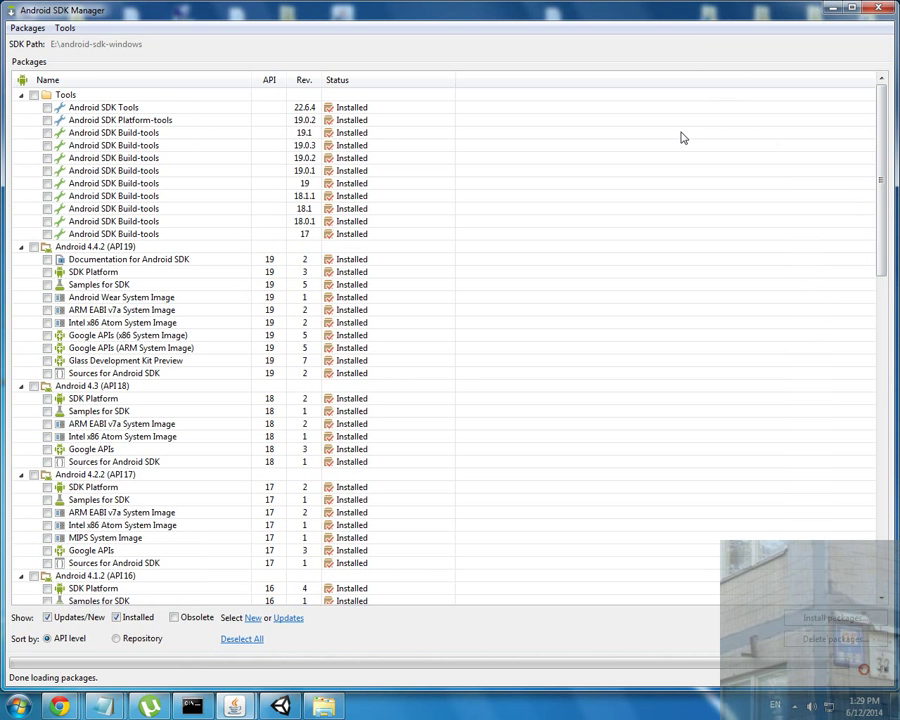
mouse_move(588, 156)
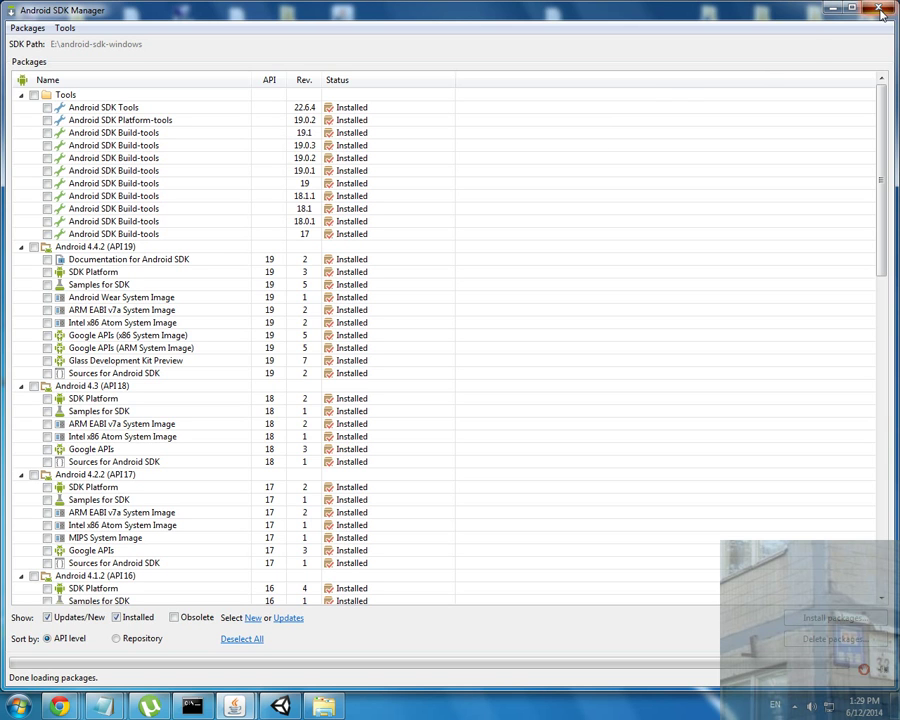
click(878, 8)
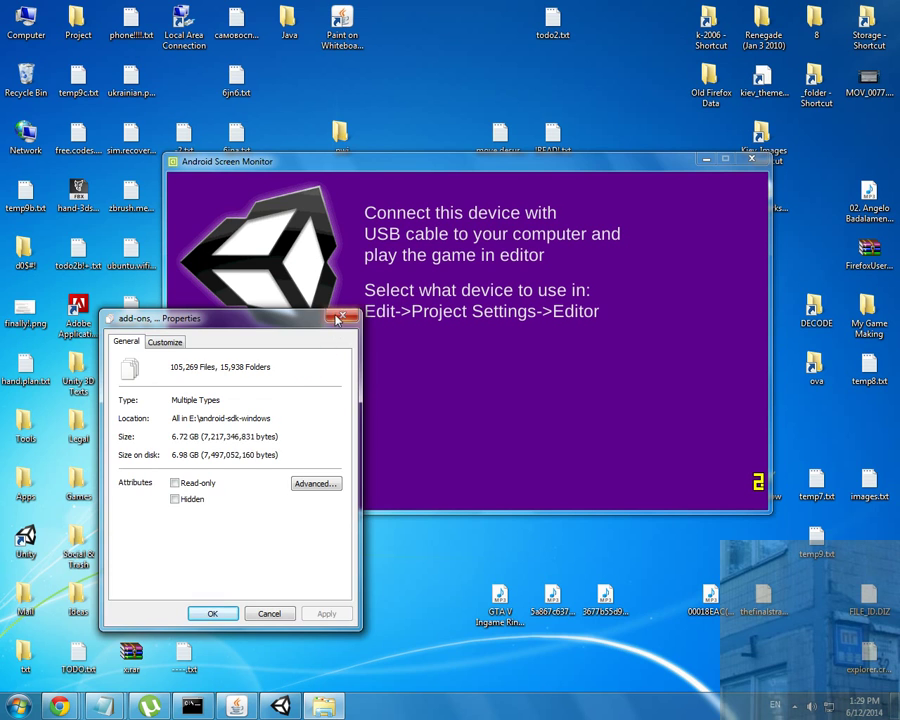
click(336, 318)
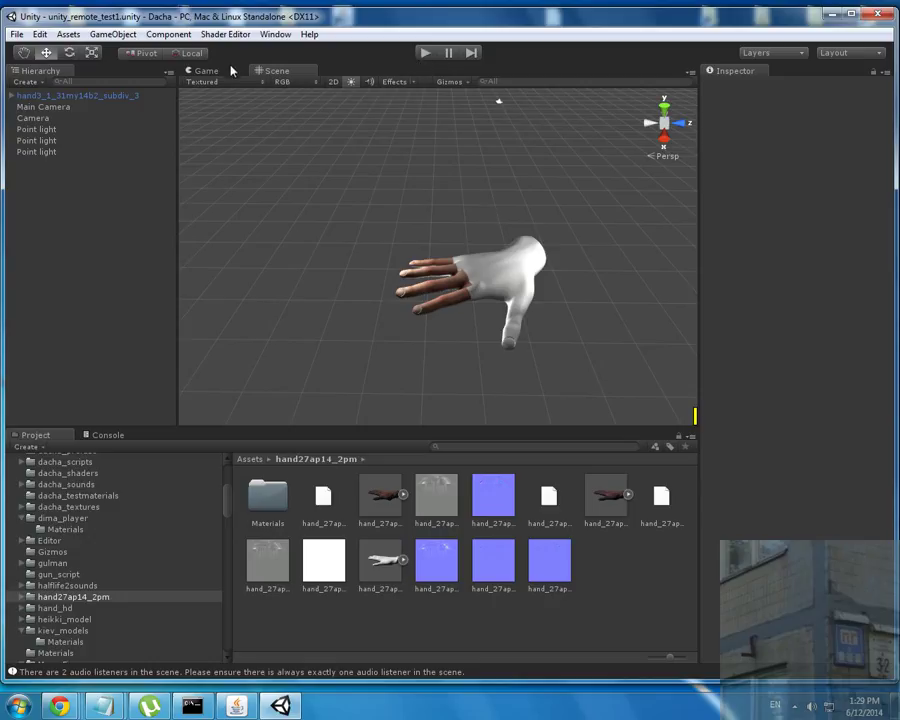
- Preview the hand in the Game view, select two Point lights in the Hierarchy, and bring Android Screen Monitor forward
click(204, 72)
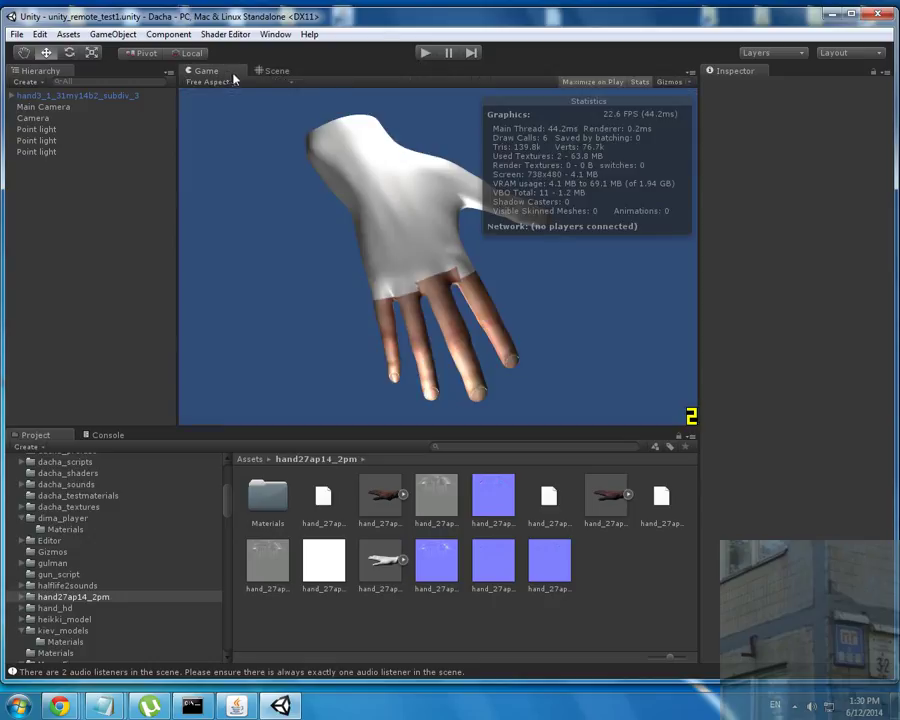
click(284, 70)
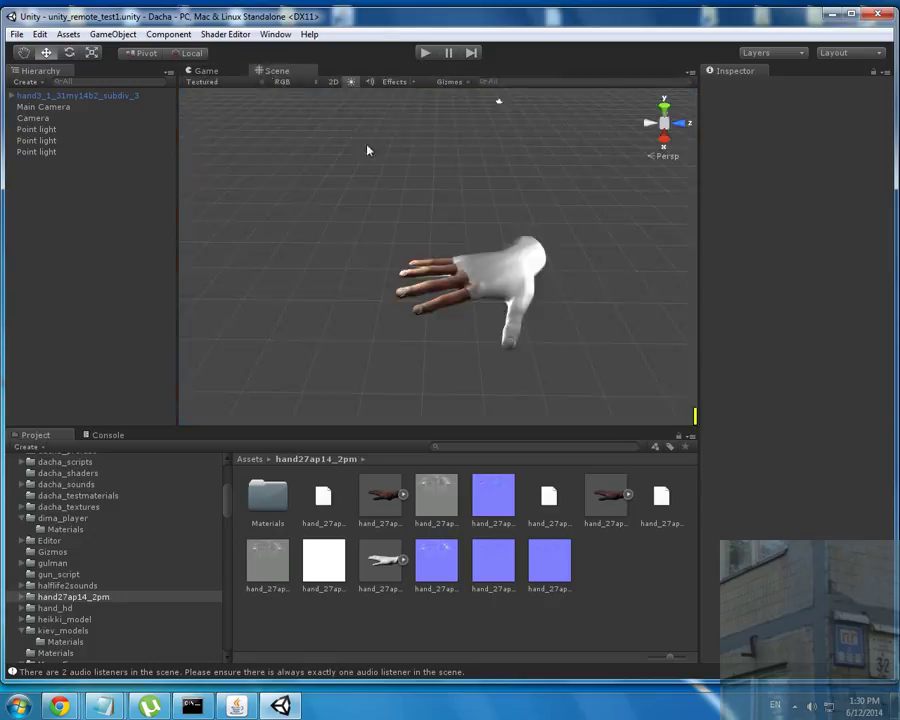
click(40, 154)
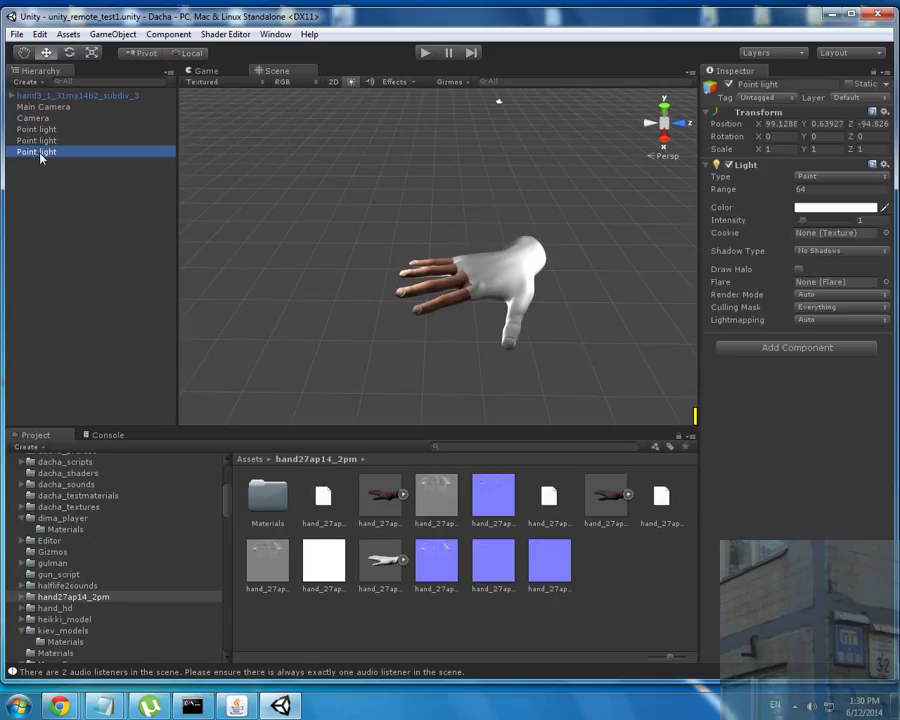
click(38, 128)
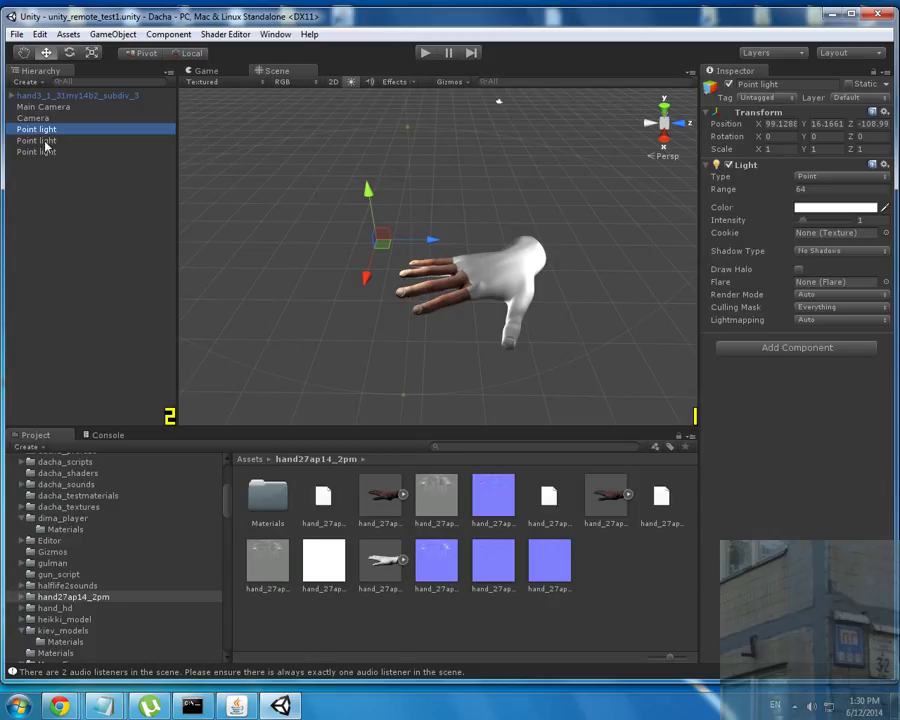
click(32, 116)
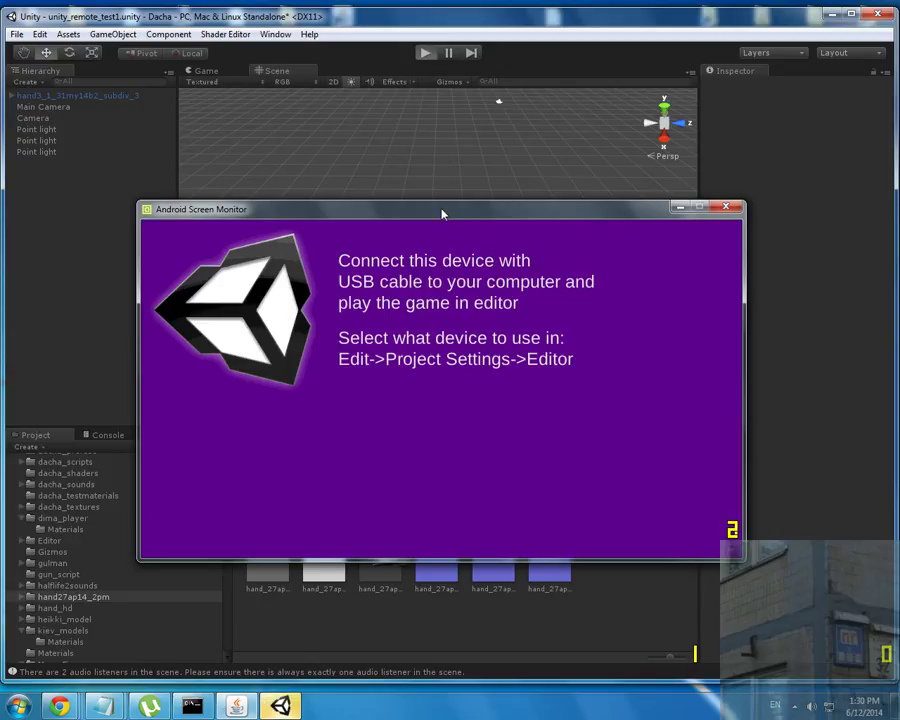
- Start play mode and place the phone mirror over the Game view showing the streamed hand
click(416, 52)
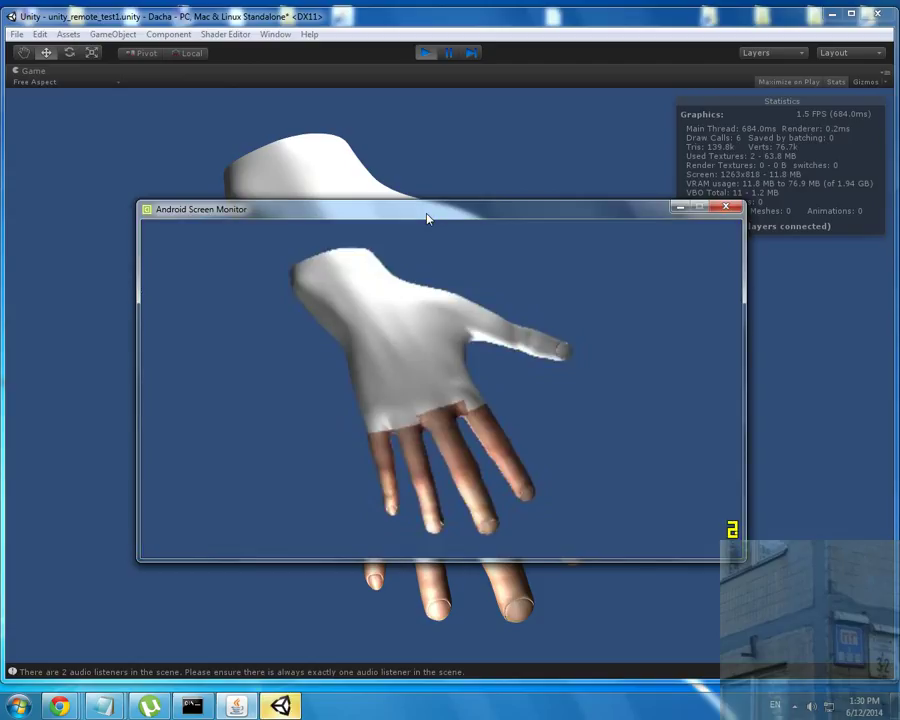
drag(428, 210, 398, 188)
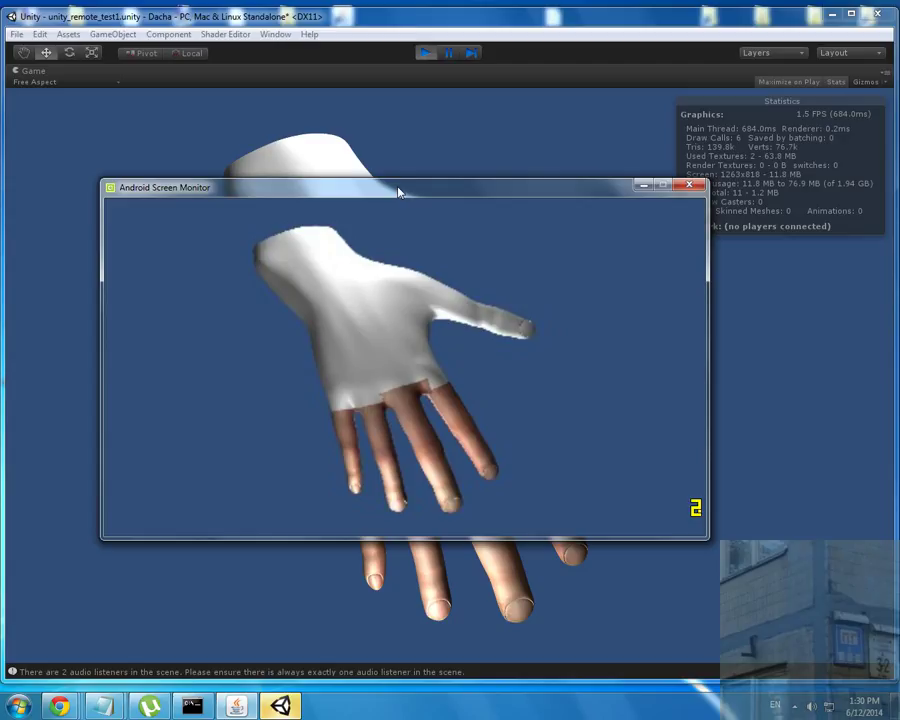
click(784, 706)
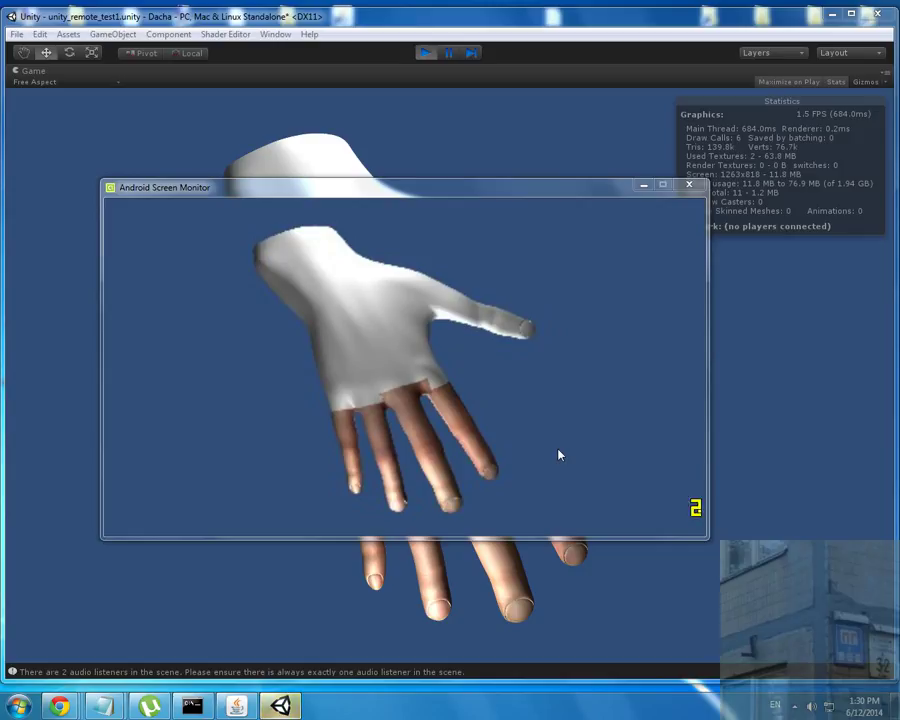
mouse_move(564, 432)
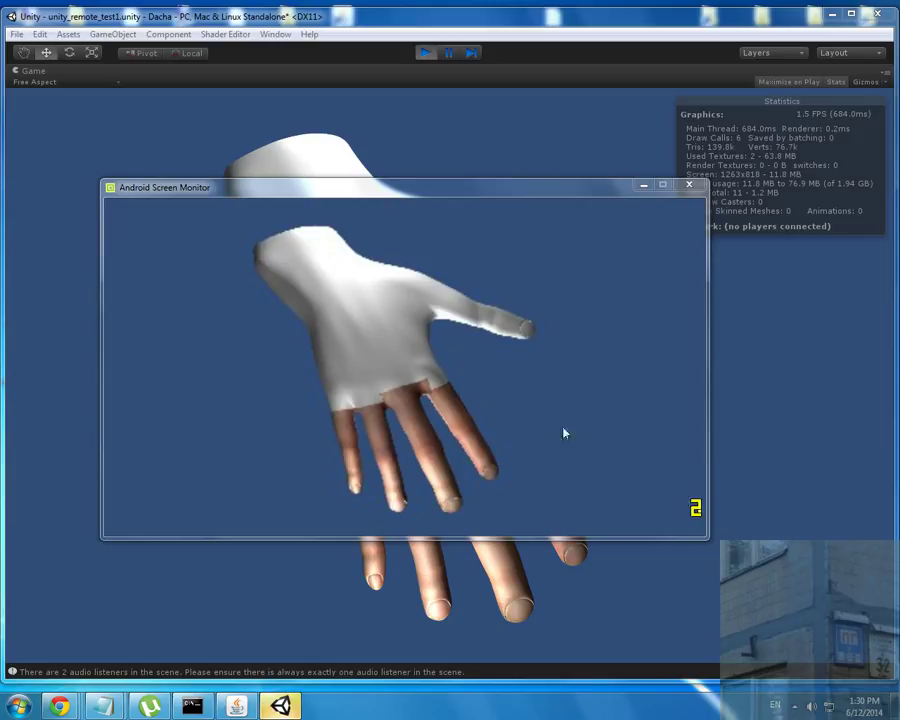